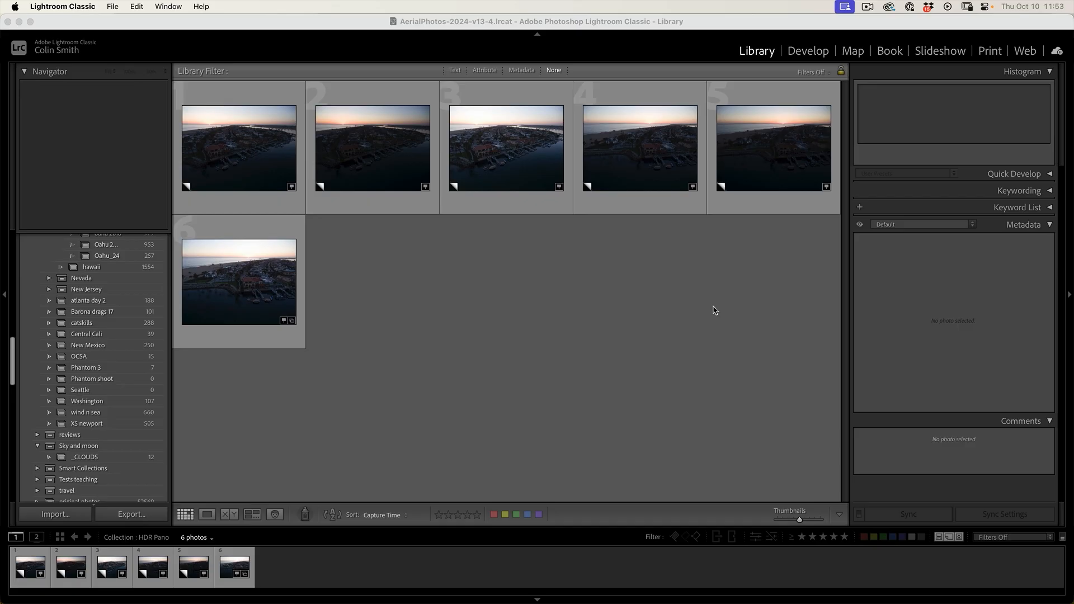
pyautogui.moveTo(242, 120)
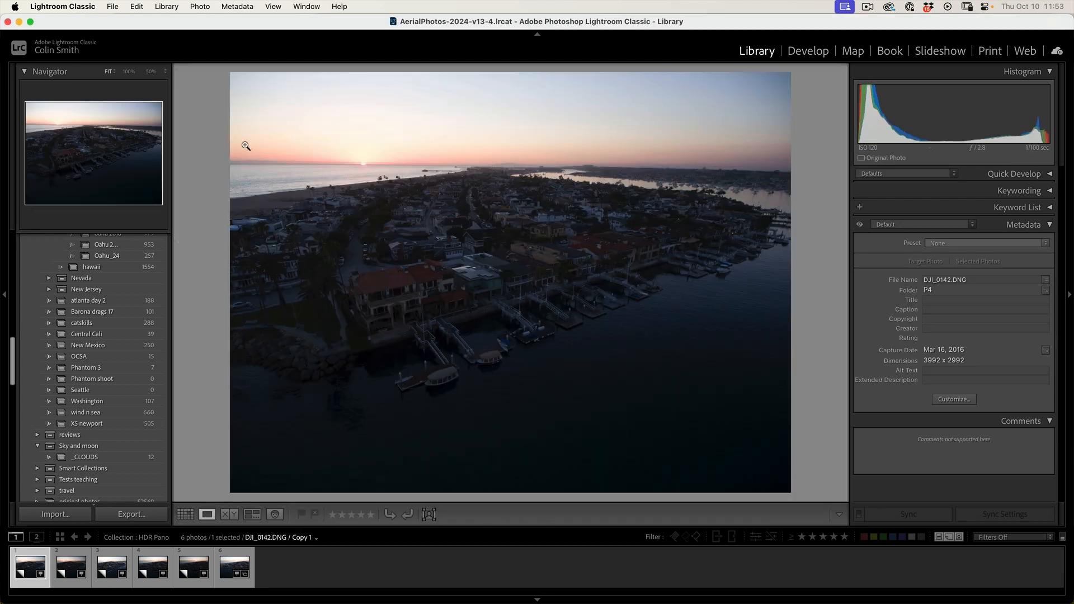
# Step through the first bracketed aerial frames, zooming in to check detail.
pyautogui.click(111, 567)
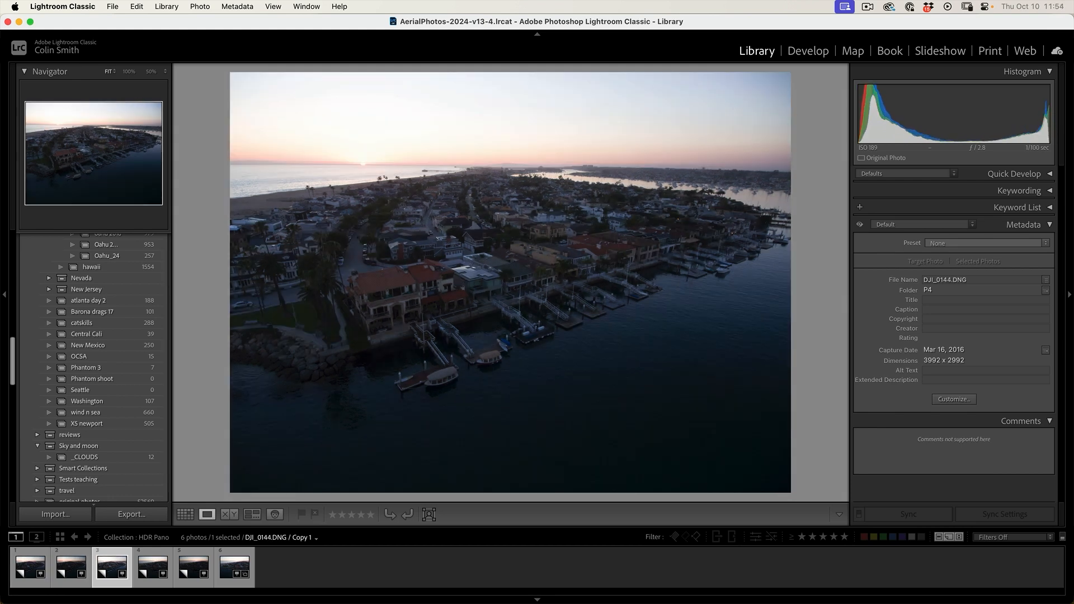
pyautogui.click(29, 567)
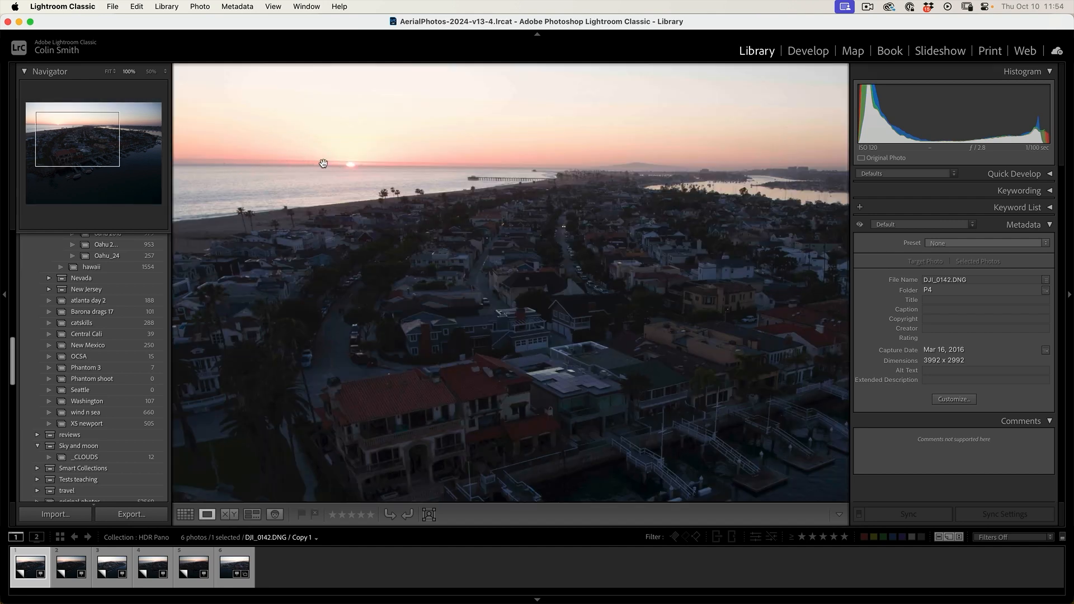
pyautogui.moveTo(377, 158)
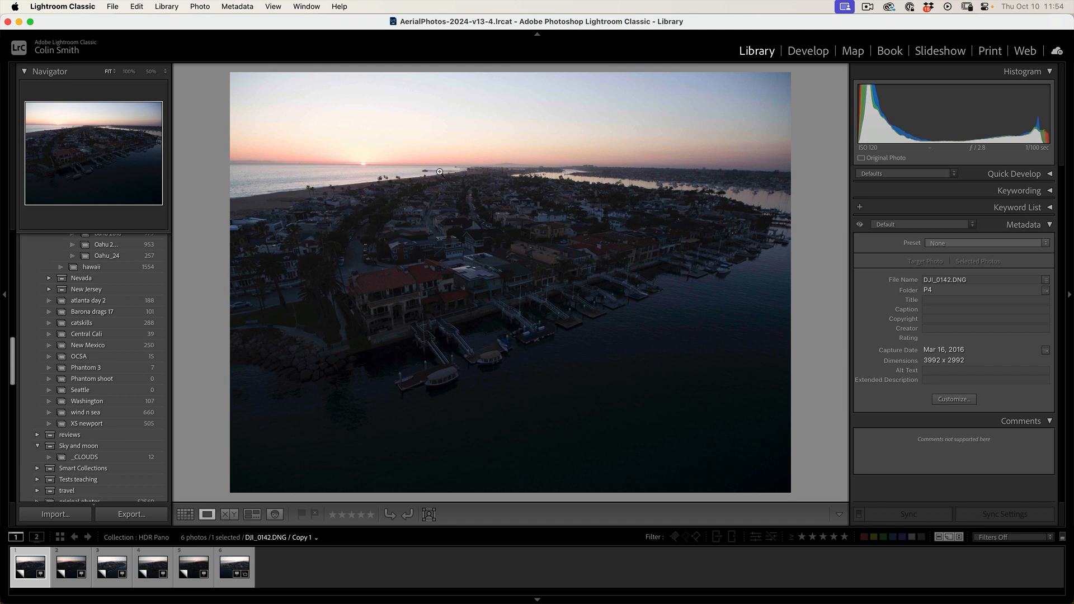
pyautogui.click(111, 565)
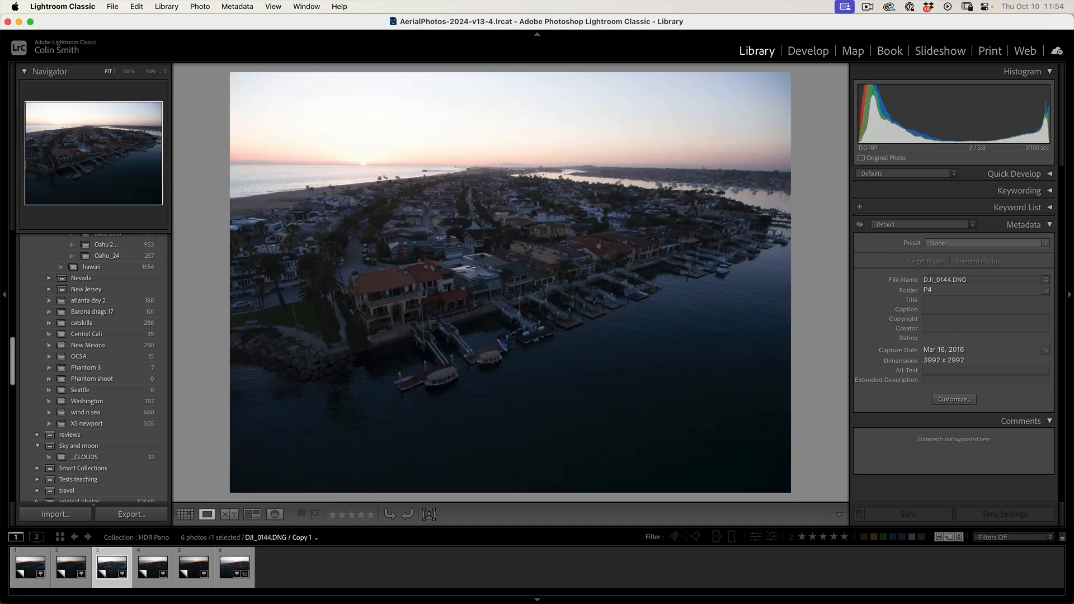
pyautogui.click(153, 567)
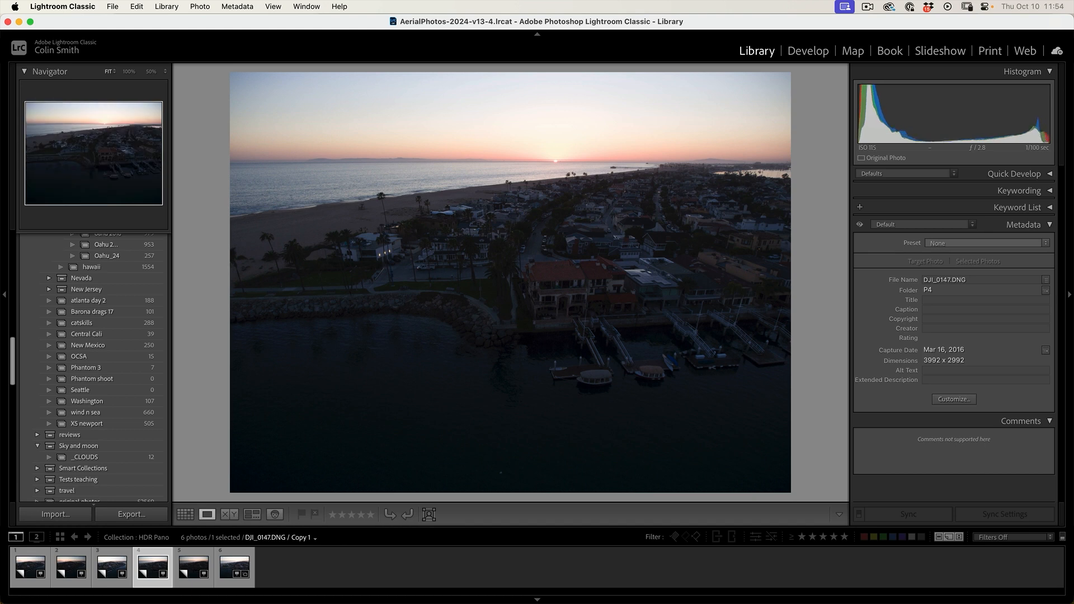
# Compare the brightest and darker frames, then bring DJI_0149 into Develop for editing.
pyautogui.click(234, 567)
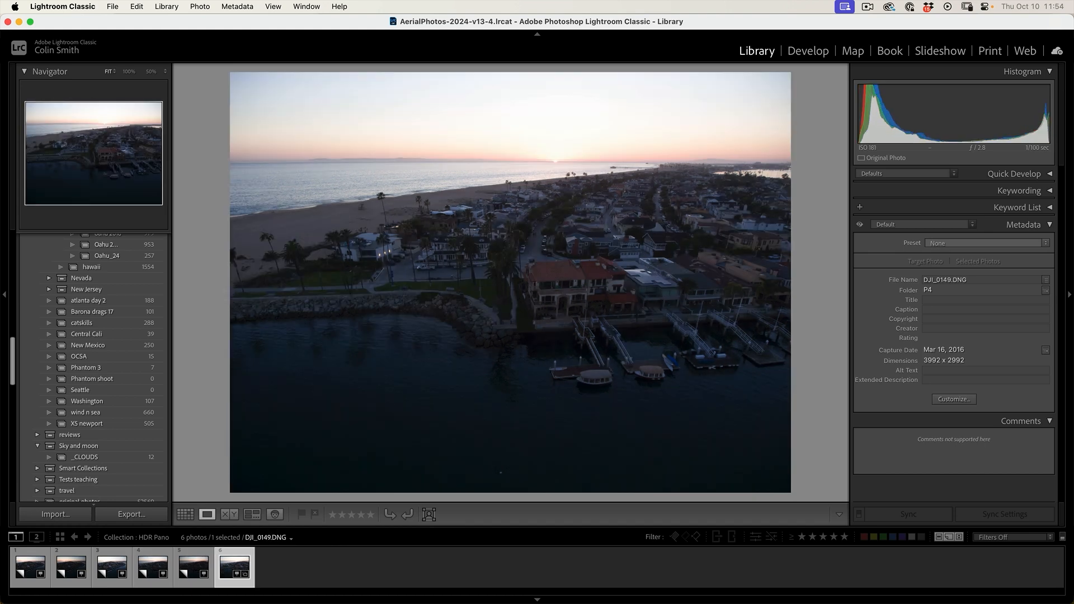
pyautogui.click(193, 567)
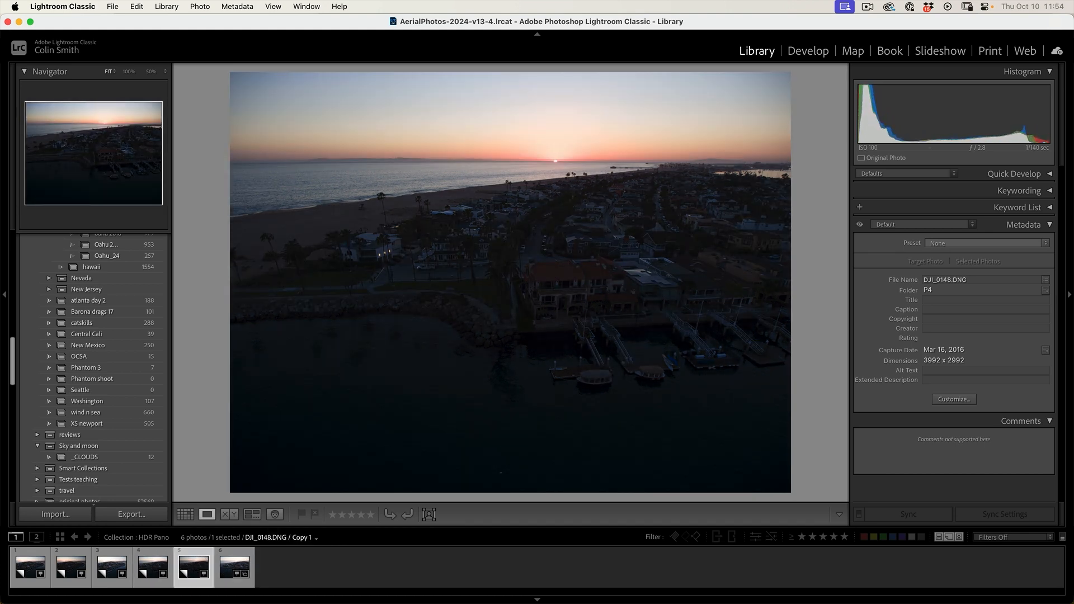
pyautogui.click(234, 567)
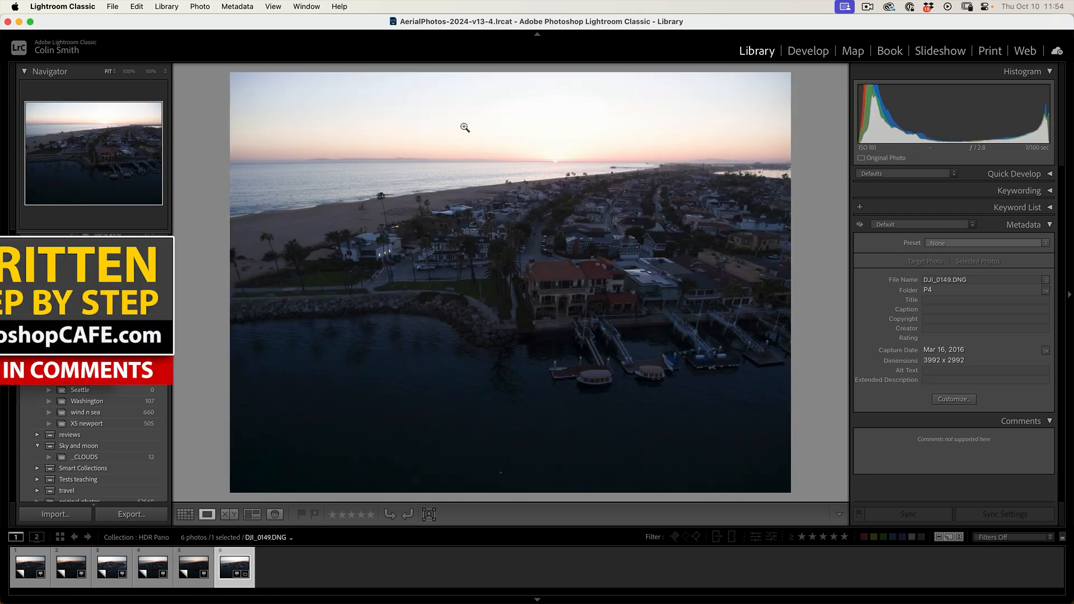
pyautogui.click(808, 50)
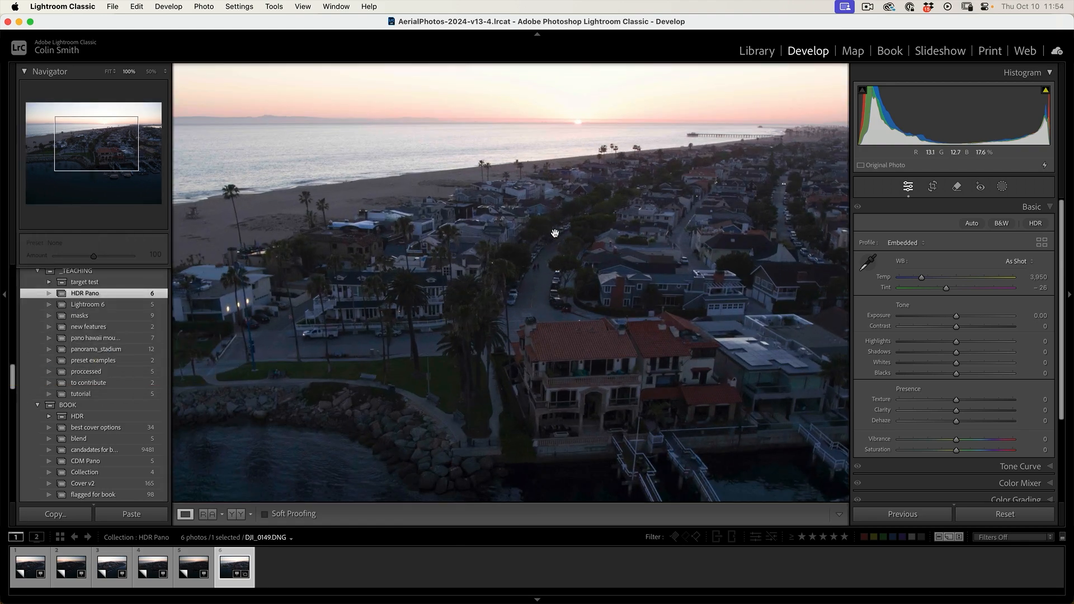
# Return to the grid of all six bracketed photos and bring up their context actions.
pyautogui.click(756, 51)
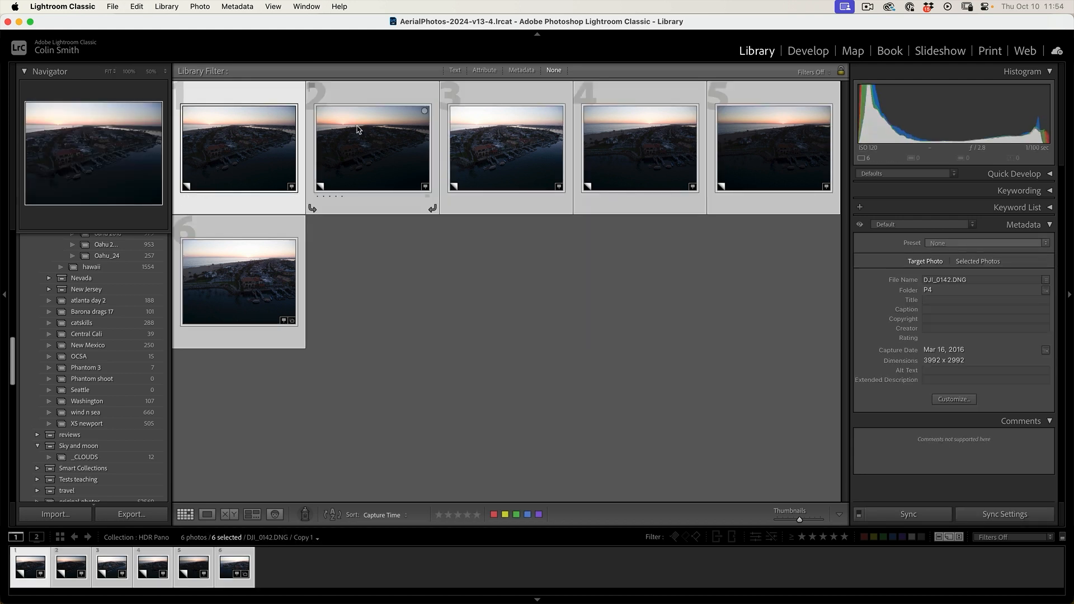
pyautogui.rightClick(355, 129)
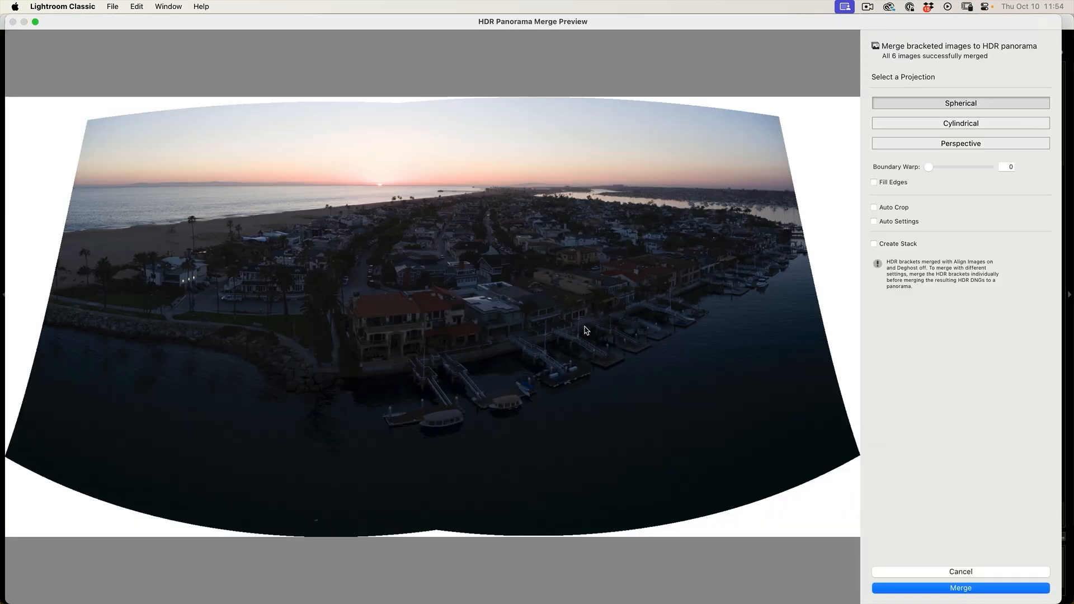
pyautogui.moveTo(526, 326)
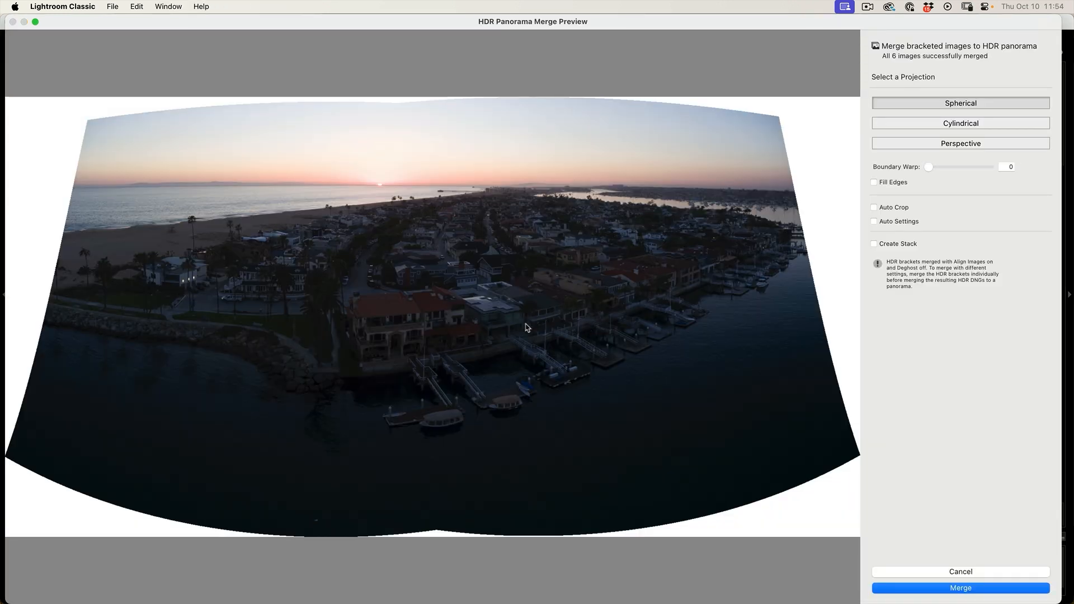
pyautogui.moveTo(470, 331)
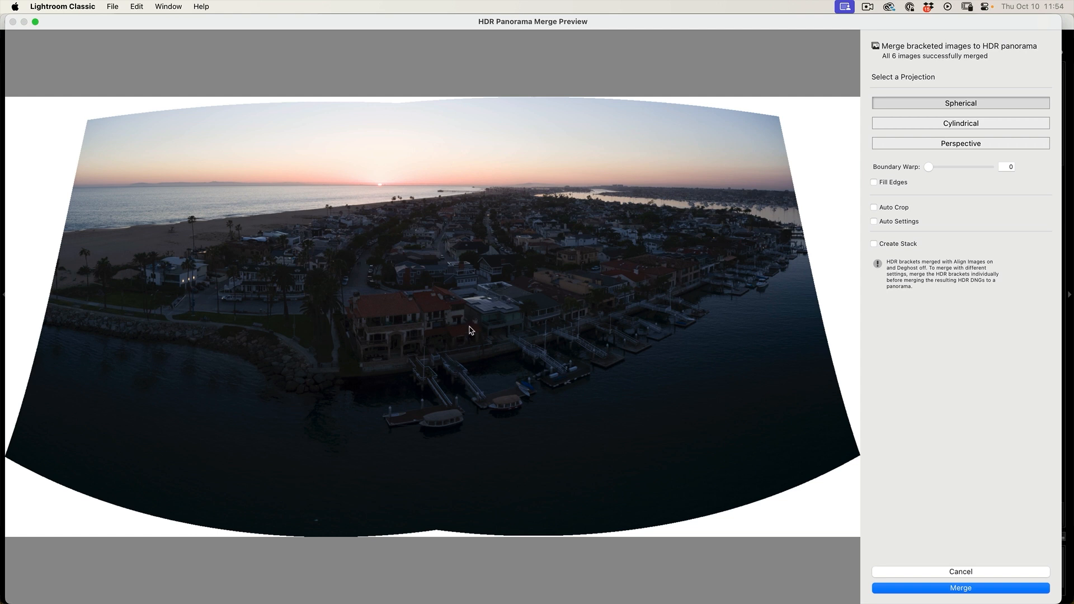
pyautogui.moveTo(450, 91)
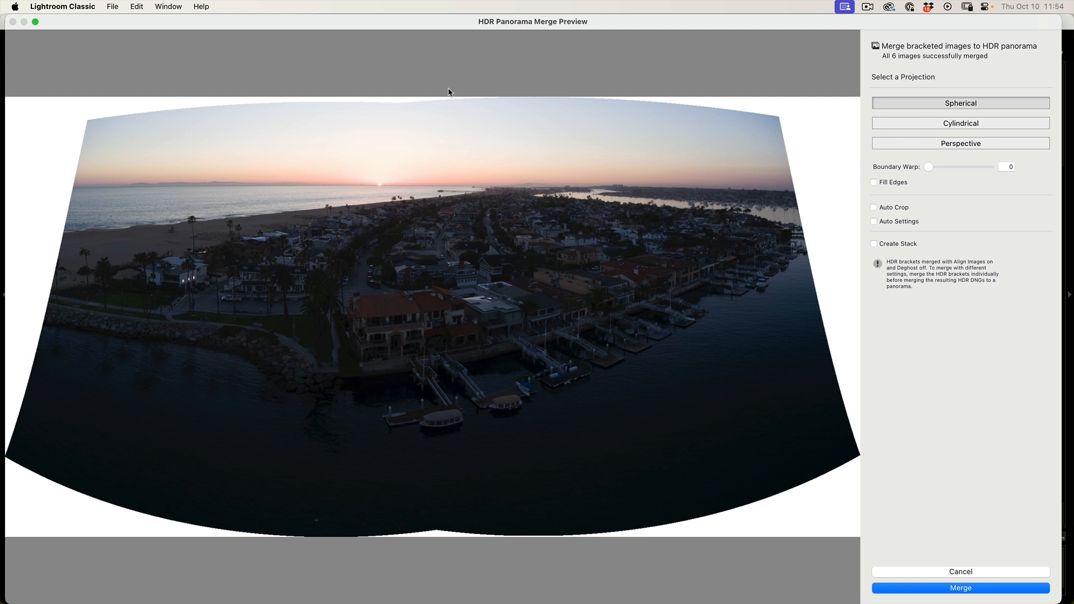
pyautogui.moveTo(678, 573)
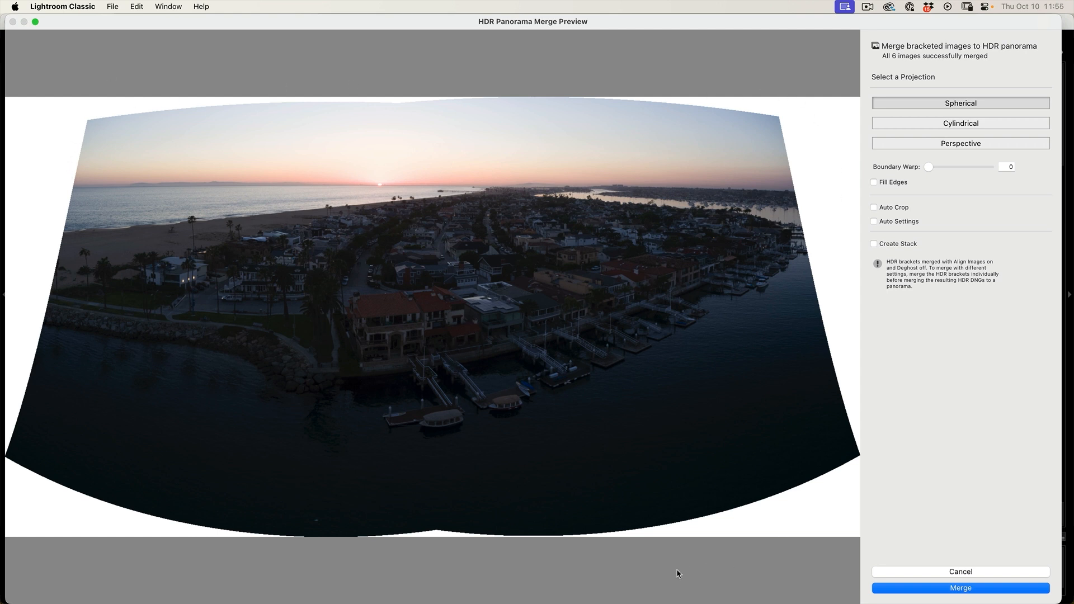
pyautogui.moveTo(663, 508)
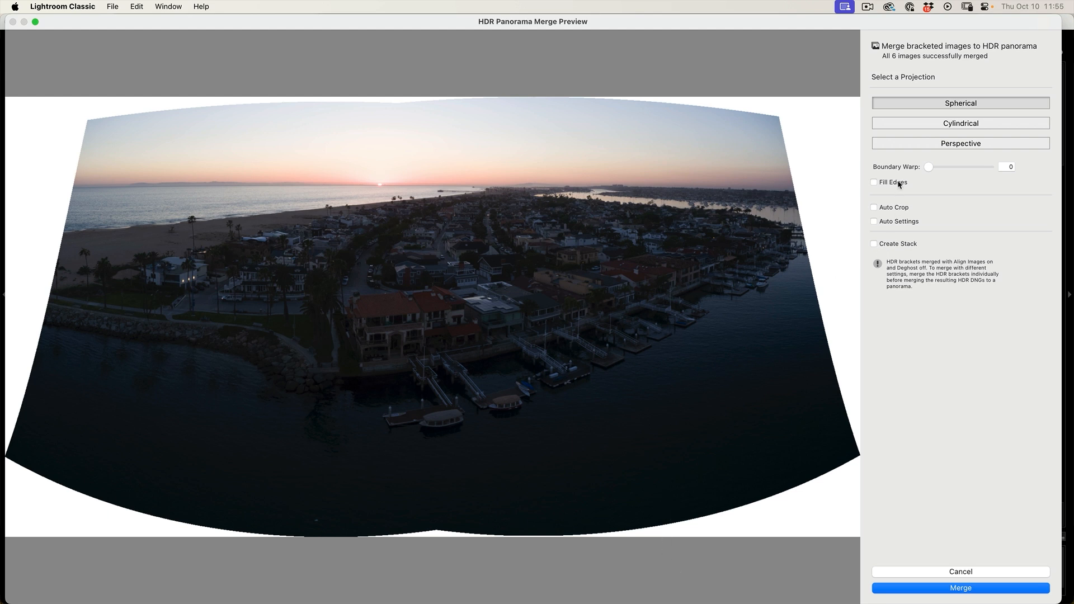
pyautogui.moveTo(892, 182)
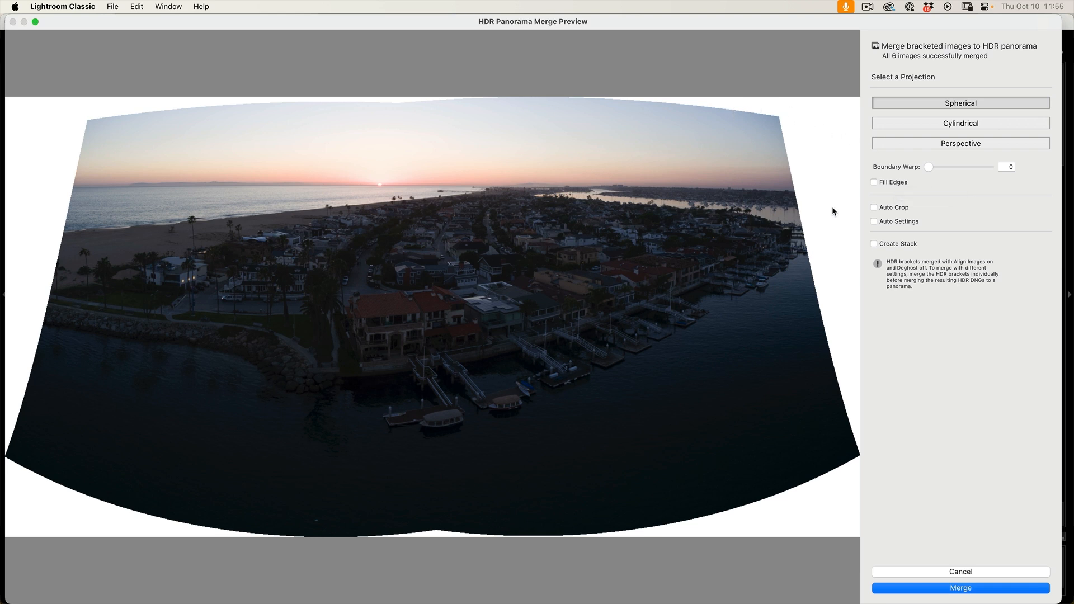
pyautogui.moveTo(898, 206)
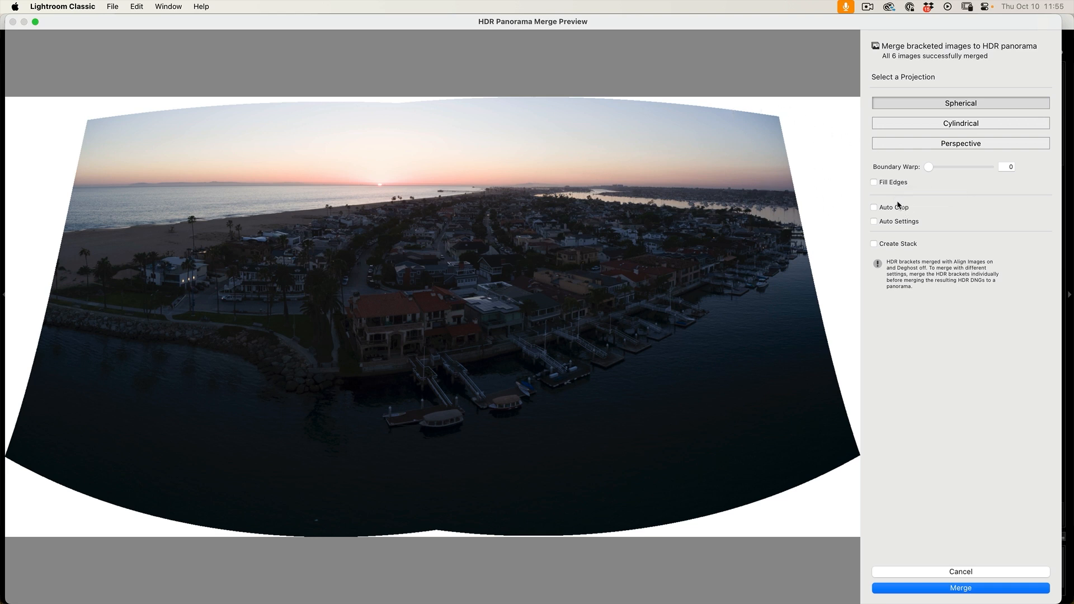
# Toggle Auto Crop in the HDR Panorama merge preview to trim the white curved edges.
pyautogui.click(874, 207)
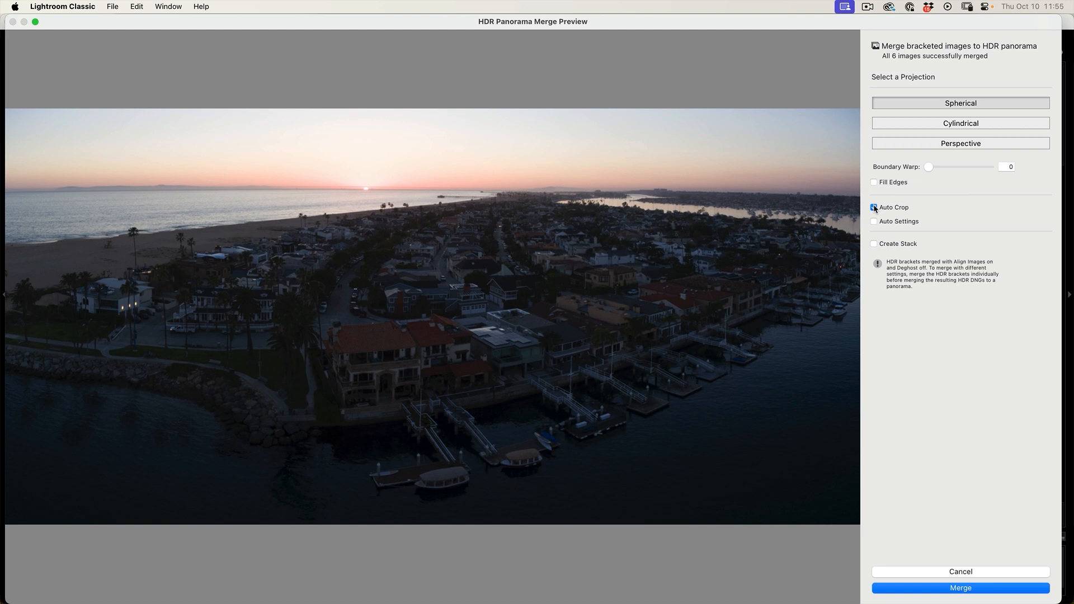
pyautogui.click(874, 207)
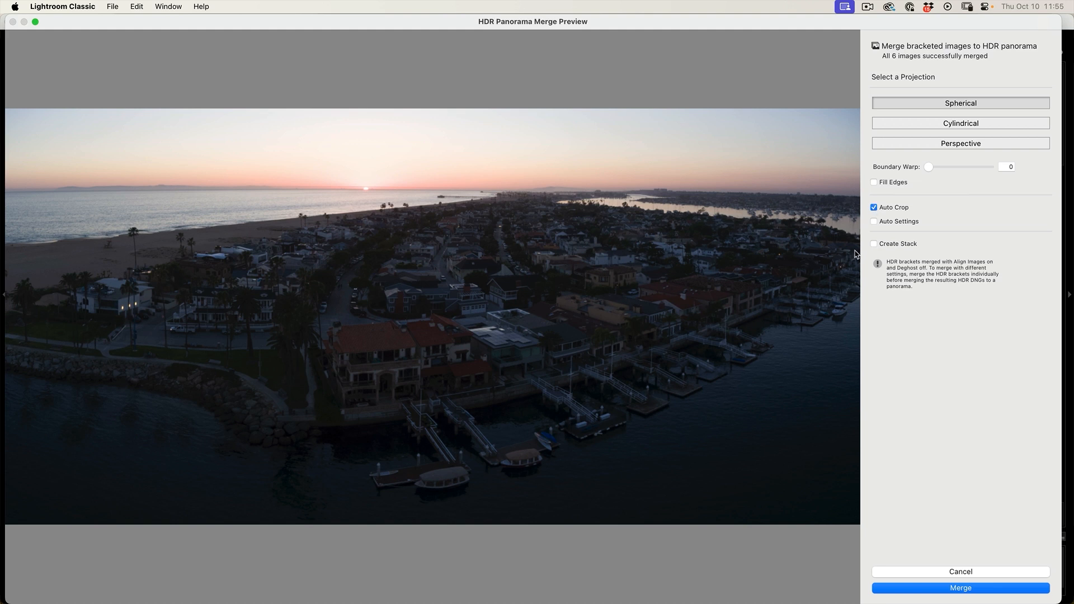
pyautogui.moveTo(15, 310)
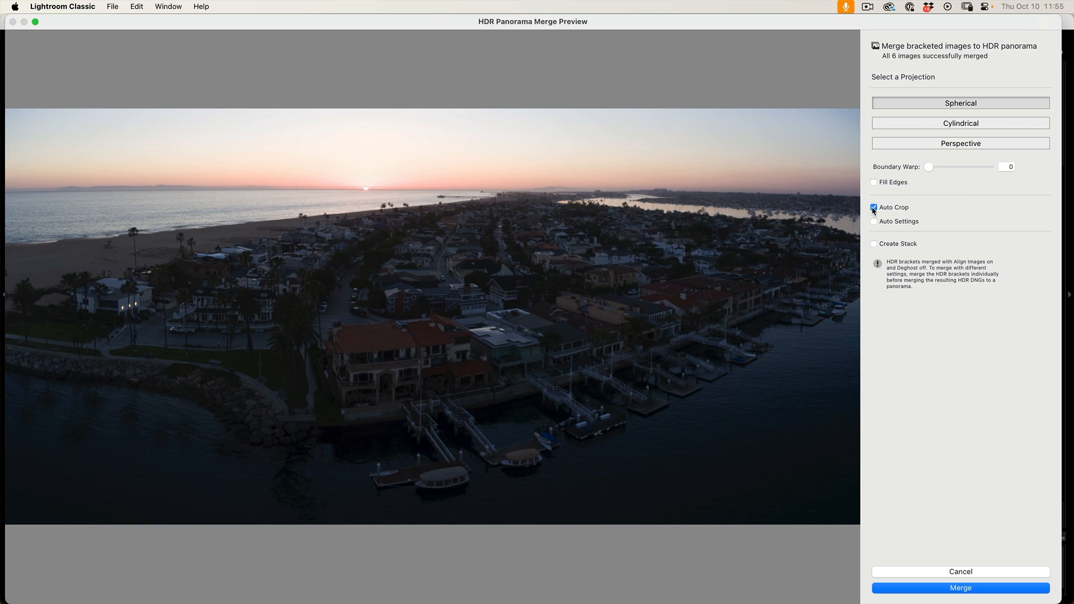
# Turn Auto Crop off so the spherical panorama's white curved edges show again.
pyautogui.click(873, 208)
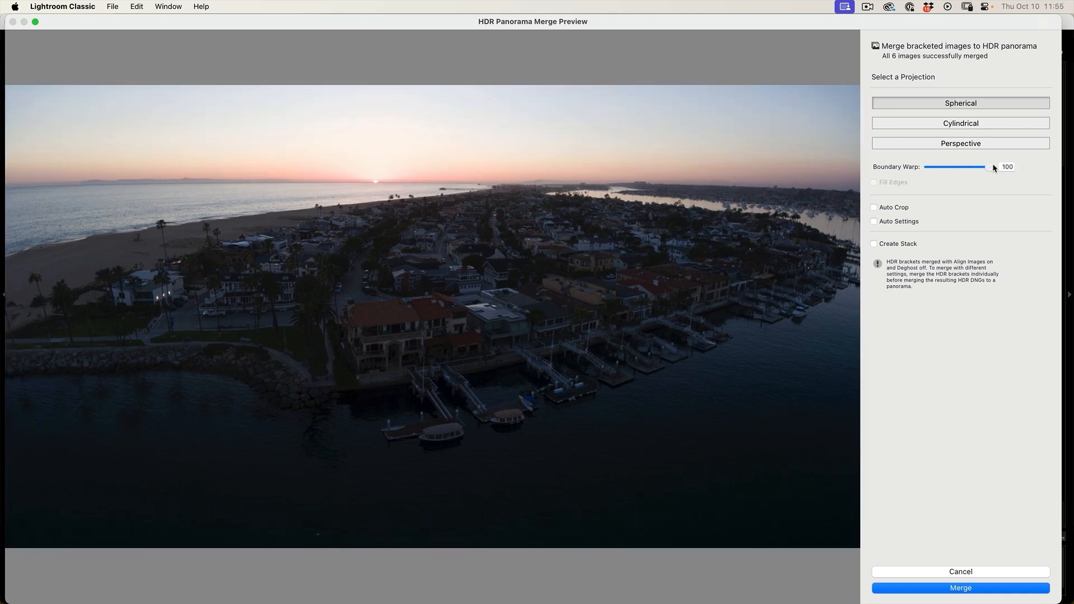
pyautogui.moveTo(863, 221)
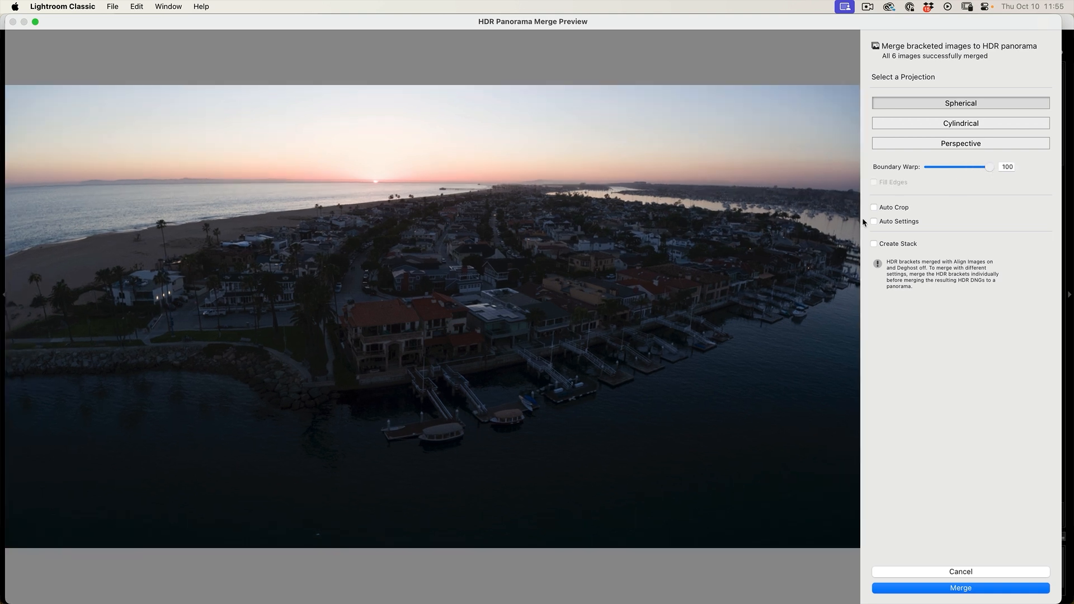
pyautogui.moveTo(684, 192)
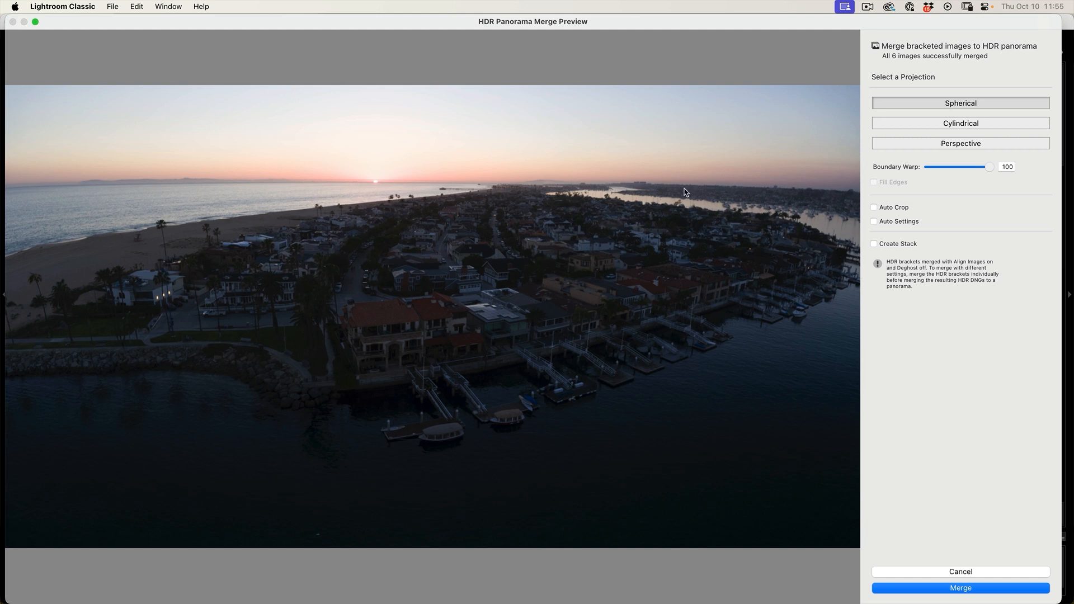
pyautogui.moveTo(17, 190)
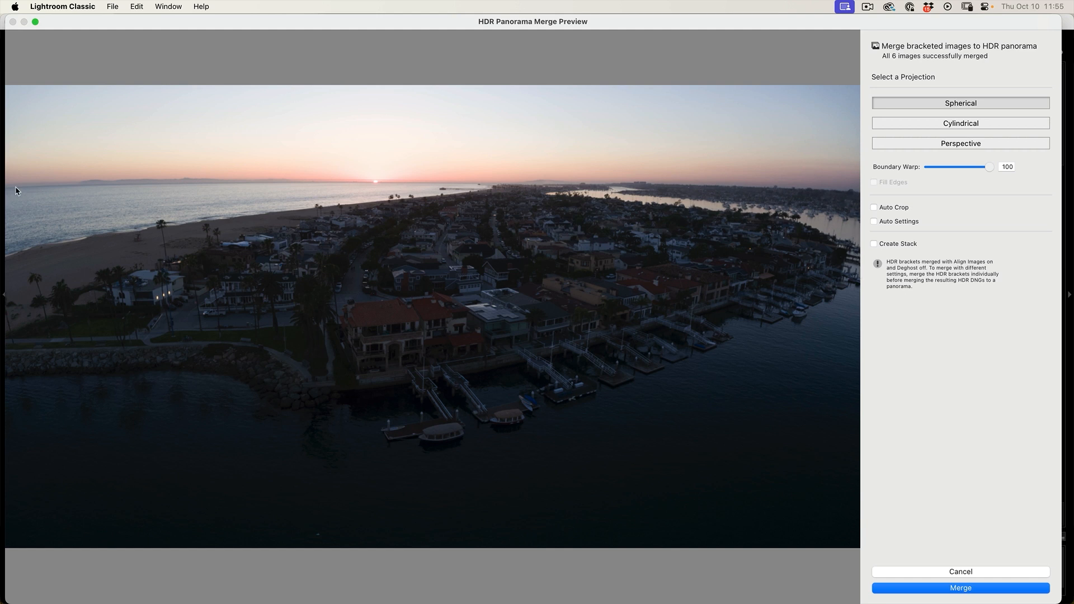
pyautogui.moveTo(746, 184)
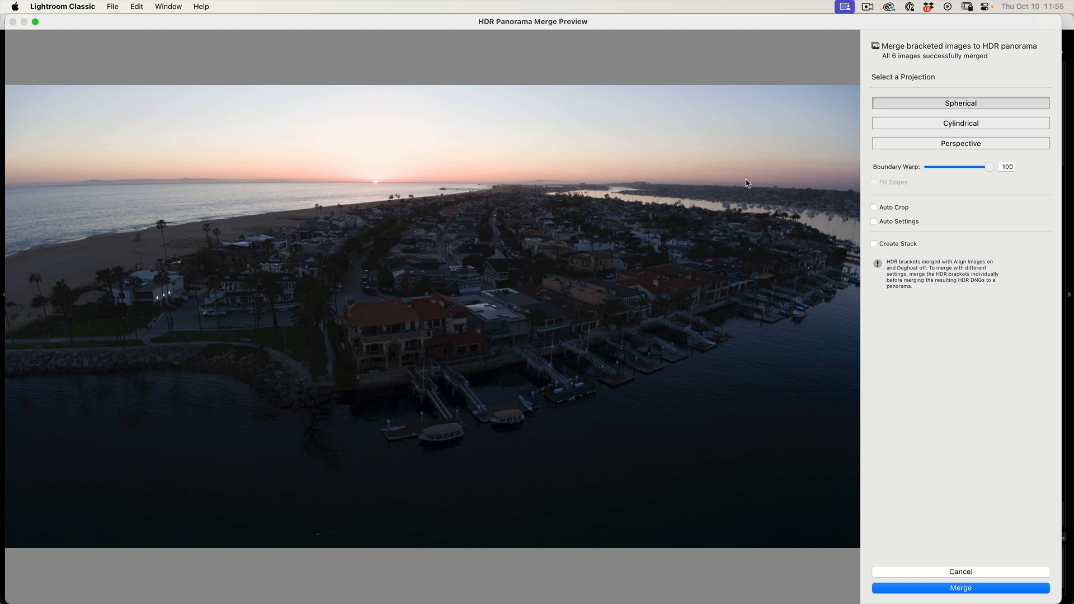
pyautogui.moveTo(1000, 166)
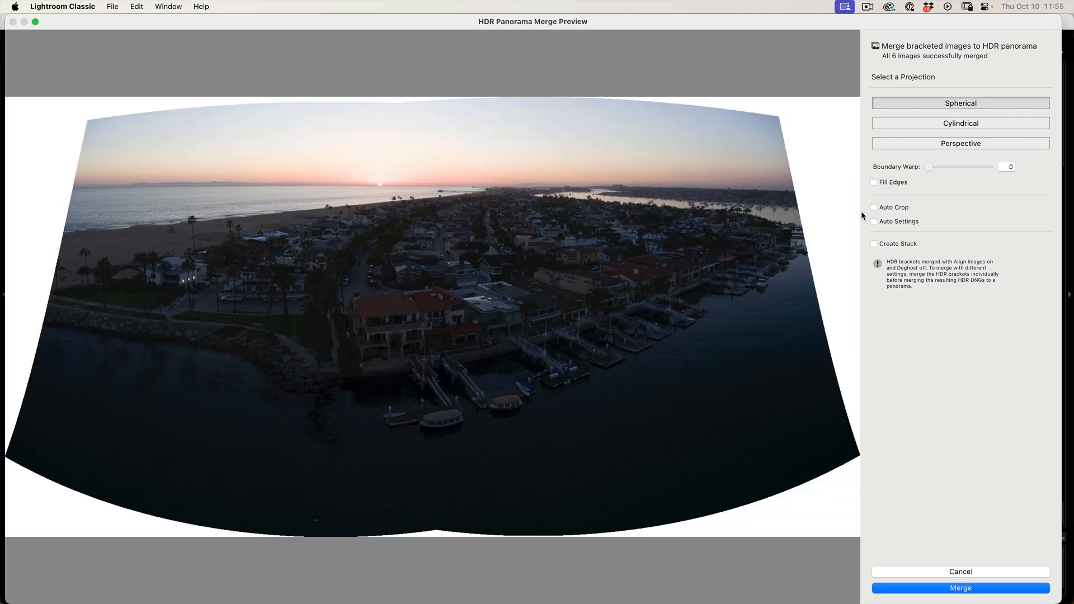
pyautogui.moveTo(823, 194)
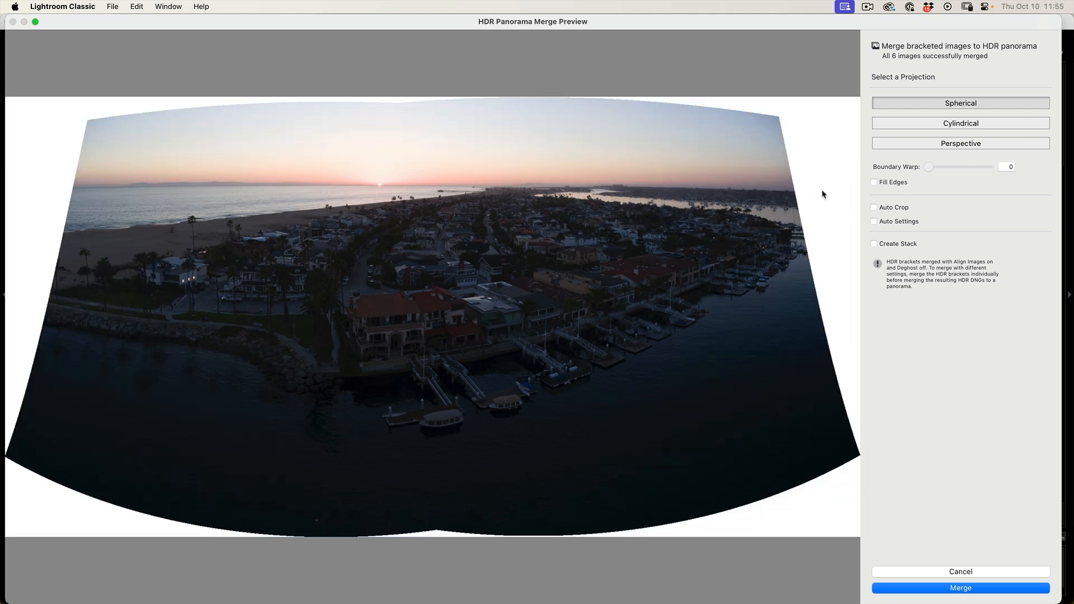
pyautogui.moveTo(669, 225)
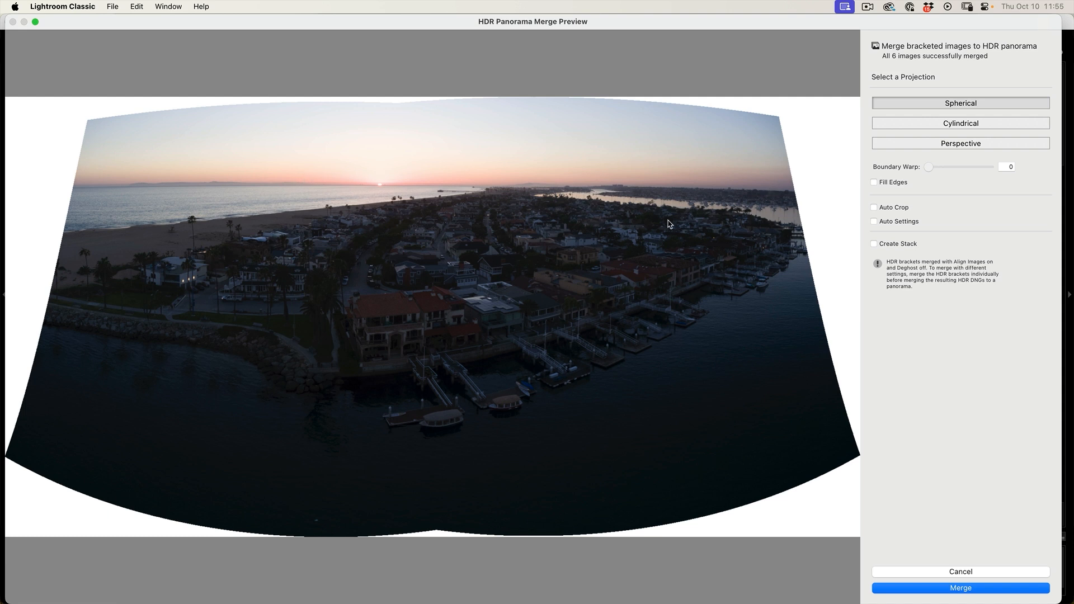
pyautogui.moveTo(837, 158)
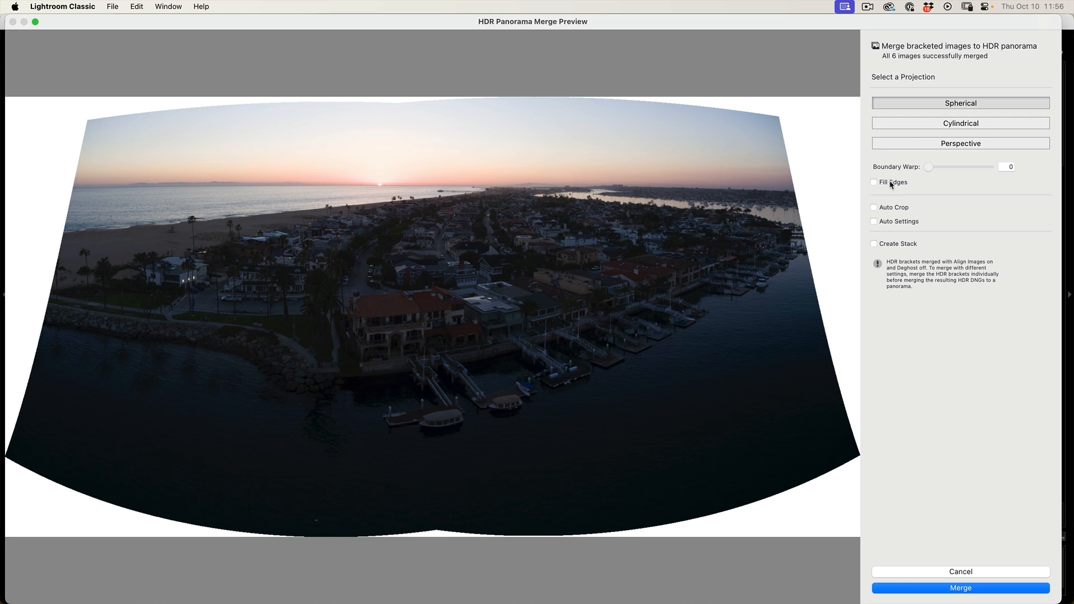
# Re-enable Auto Crop, preview Auto Settings tone, then leave Auto Settings off.
pyautogui.click(873, 208)
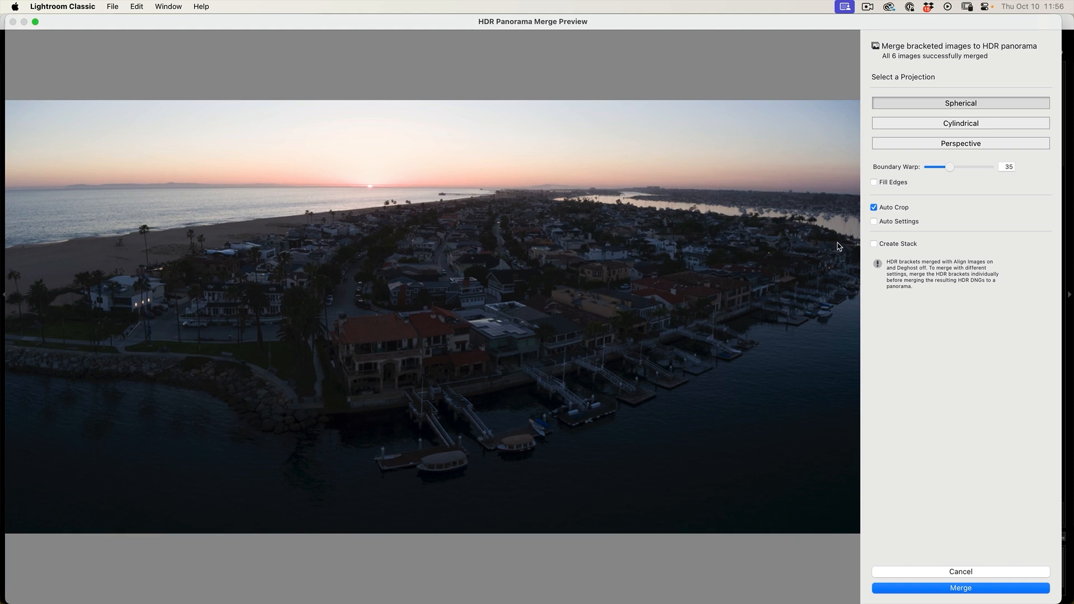
pyautogui.moveTo(669, 395)
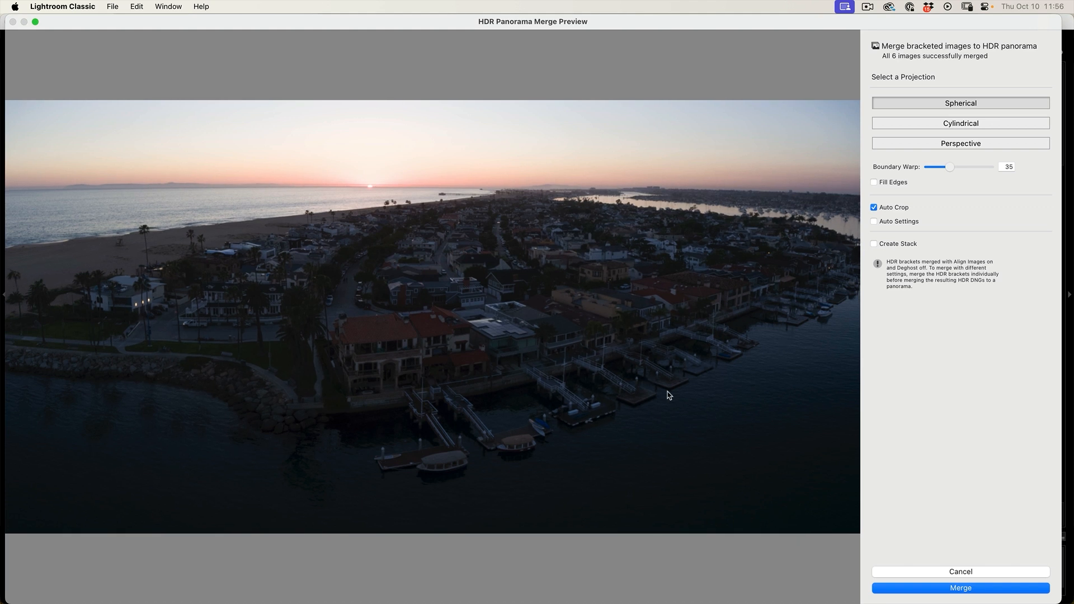
pyautogui.moveTo(912, 231)
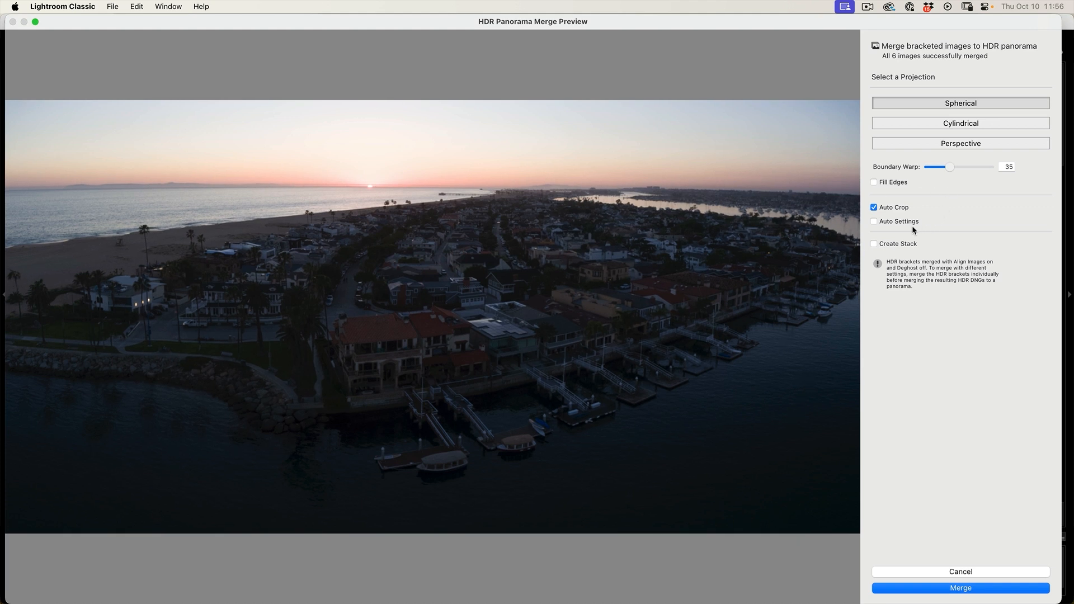
pyautogui.click(874, 222)
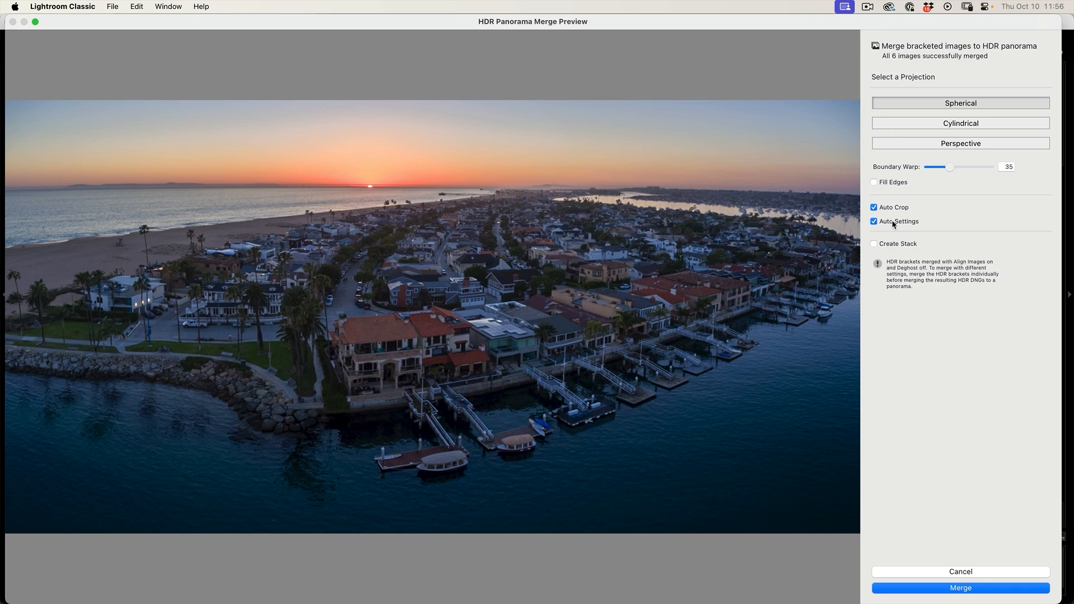
pyautogui.click(873, 221)
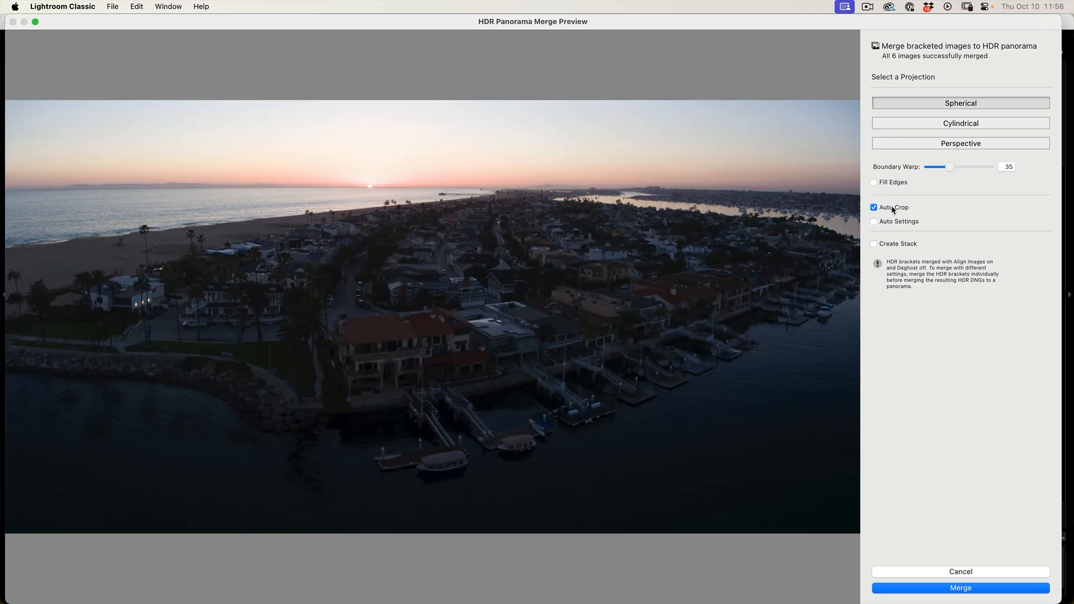
pyautogui.moveTo(898, 221)
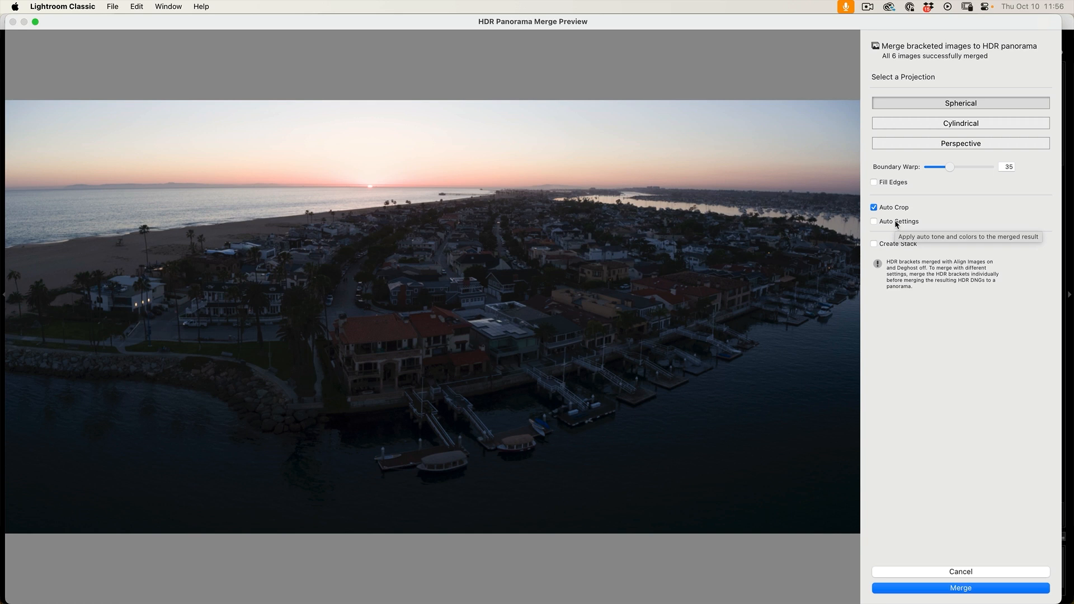
pyautogui.moveTo(944, 169)
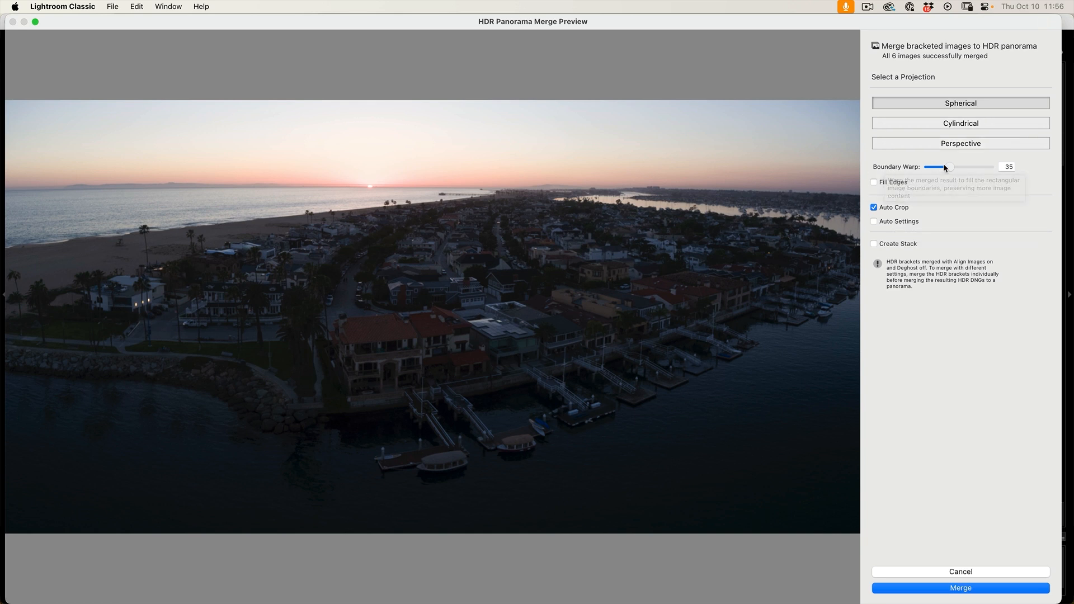
pyautogui.moveTo(957, 170)
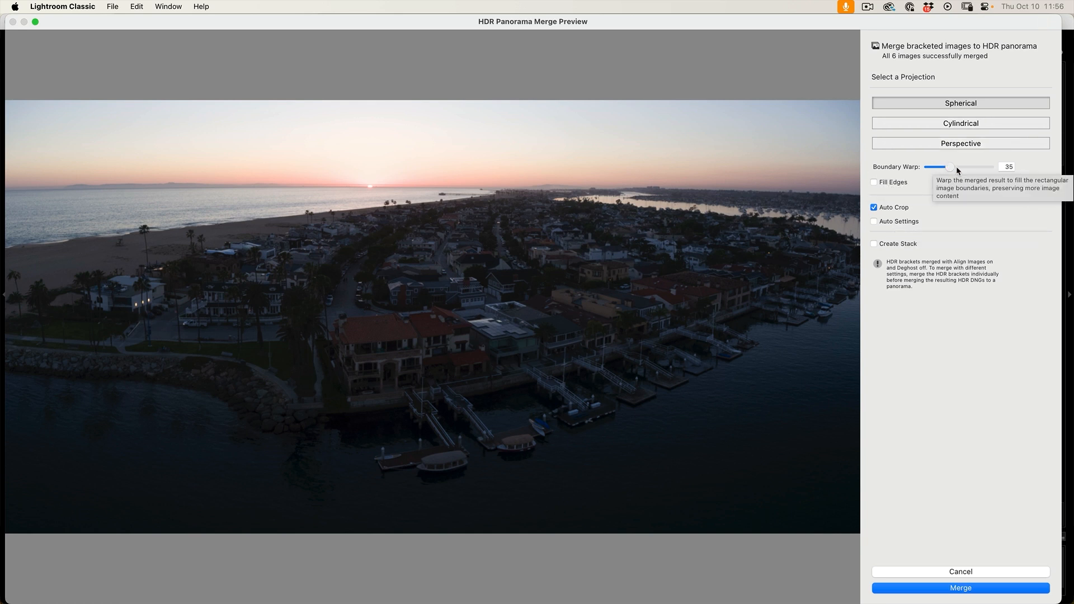
pyautogui.moveTo(914, 399)
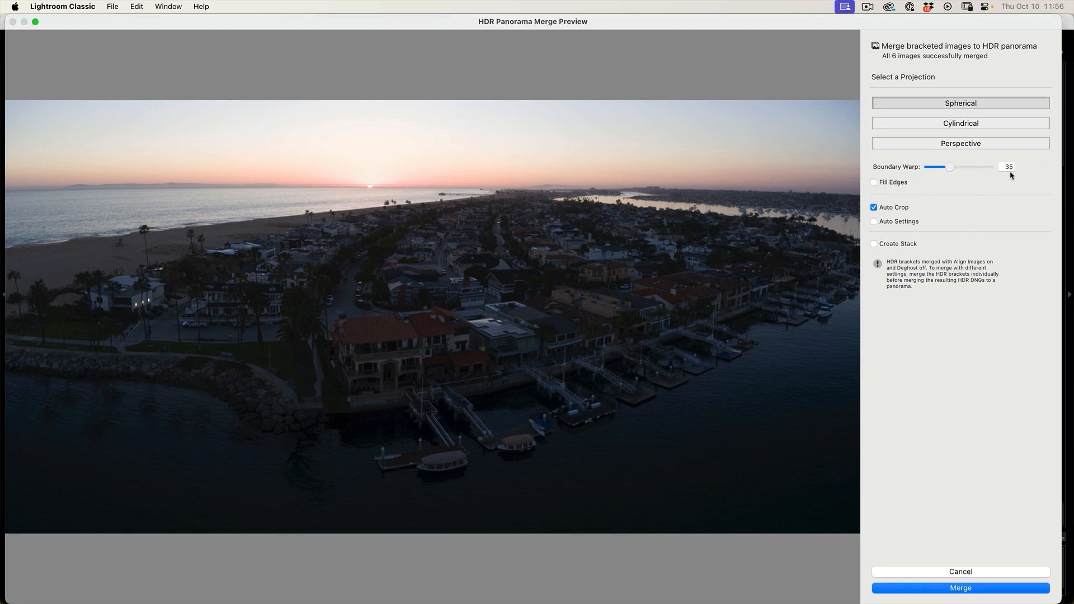
pyautogui.moveTo(961, 506)
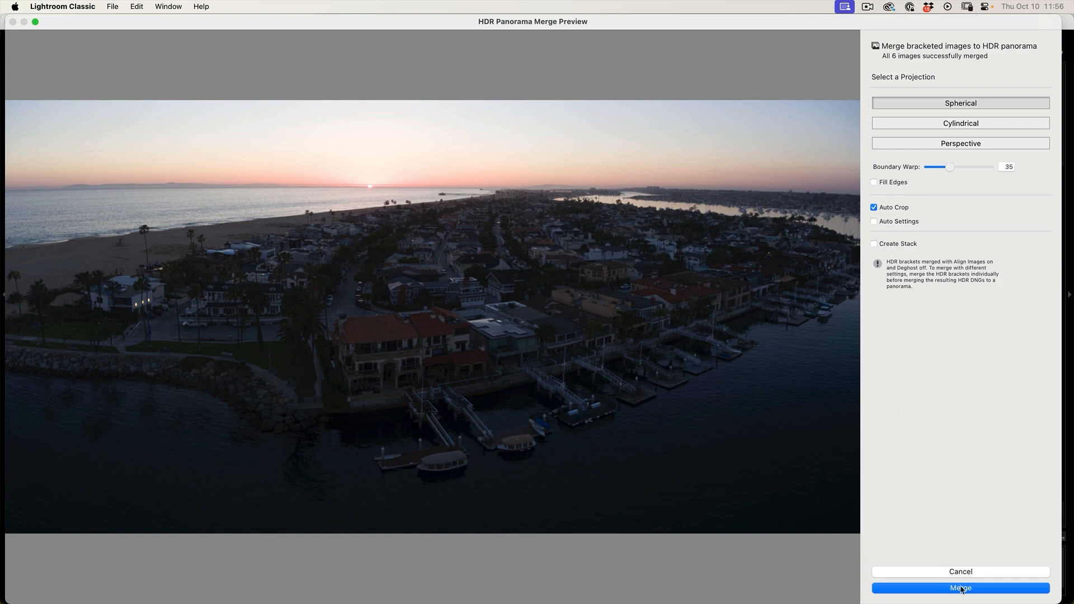
# Merge the HDR panorama and bring the new DJI_0142-HDR-Pano-2.dng into Develop.
pyautogui.click(959, 587)
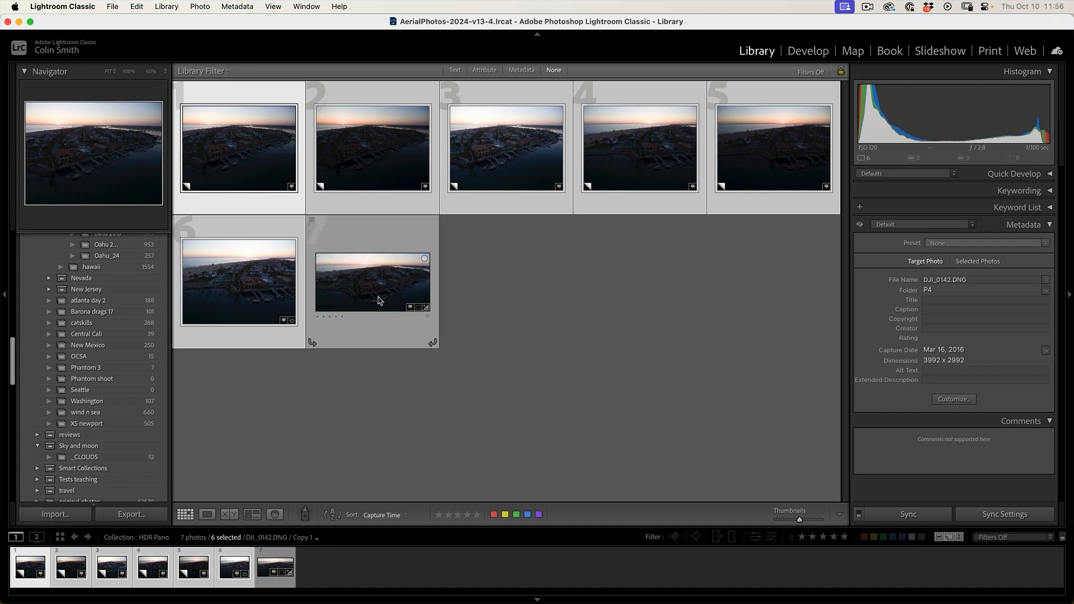
pyautogui.click(371, 281)
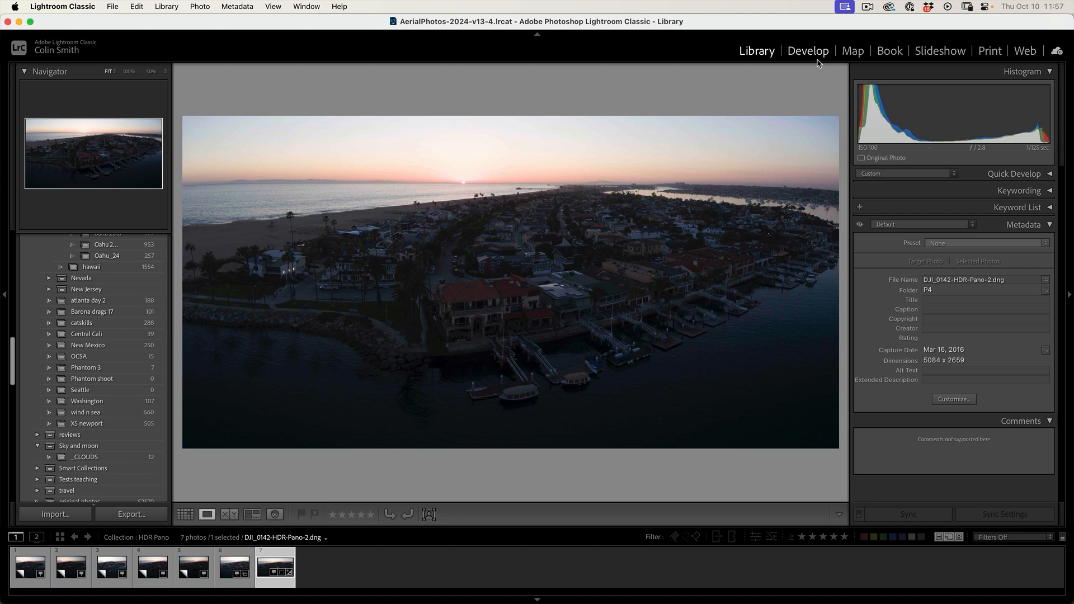
pyautogui.click(808, 51)
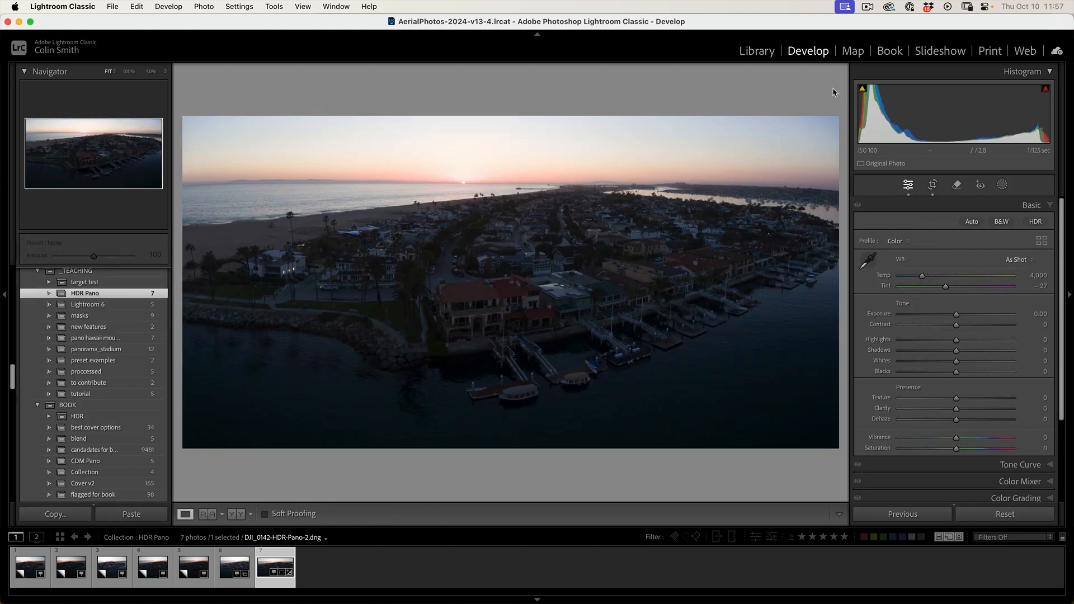
# Activate Crop & Straighten on the merged panorama, revealing its curved edges.
pyautogui.click(932, 185)
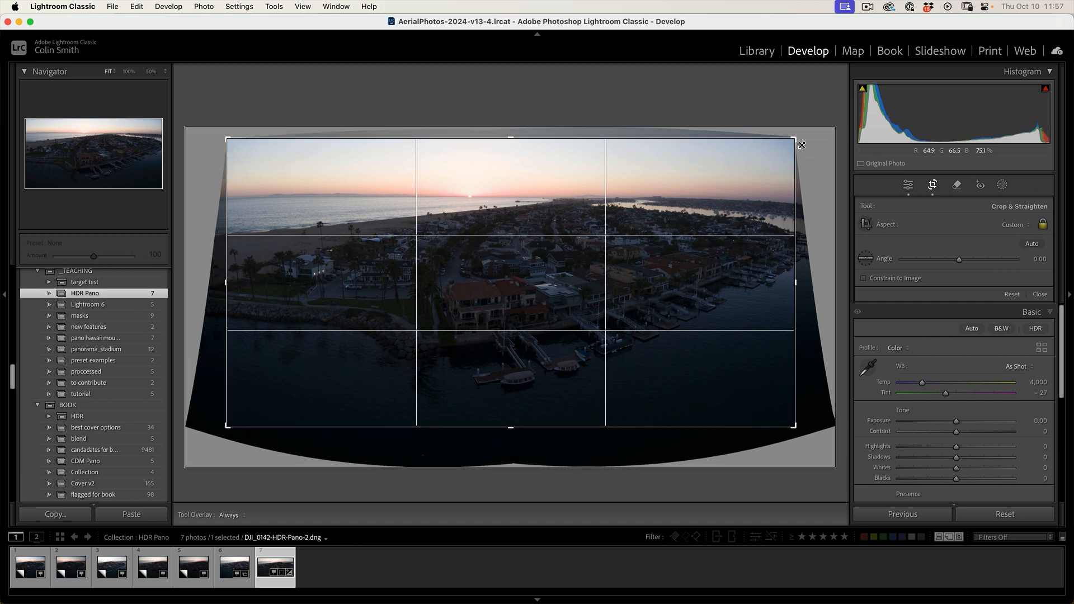
pyautogui.moveTo(803, 245)
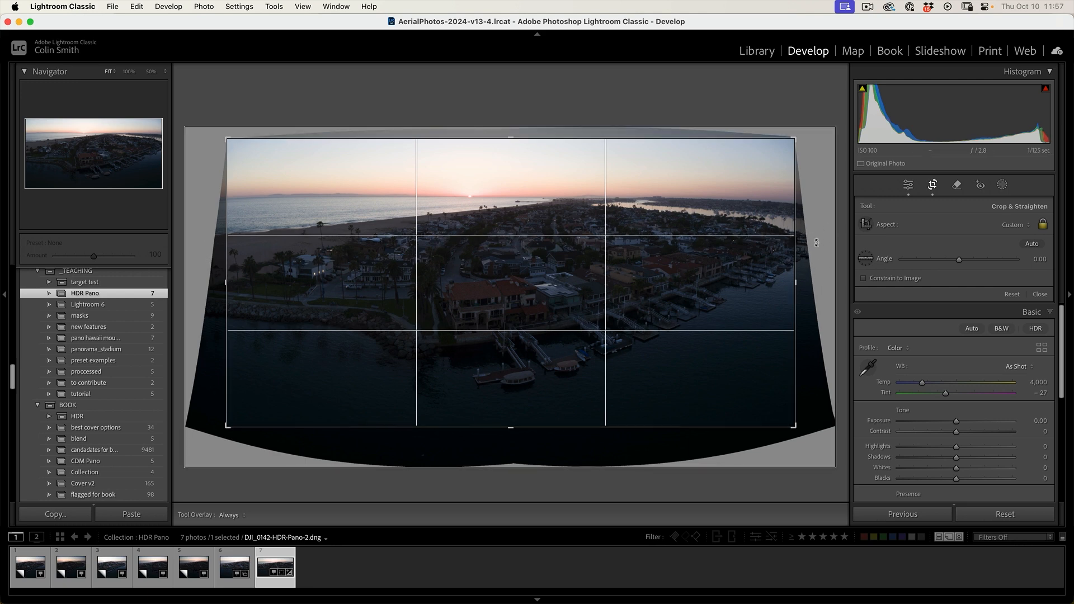
# Leave cropping unchanged via the Remove tool and return to the Basic tone panel.
pyautogui.click(956, 184)
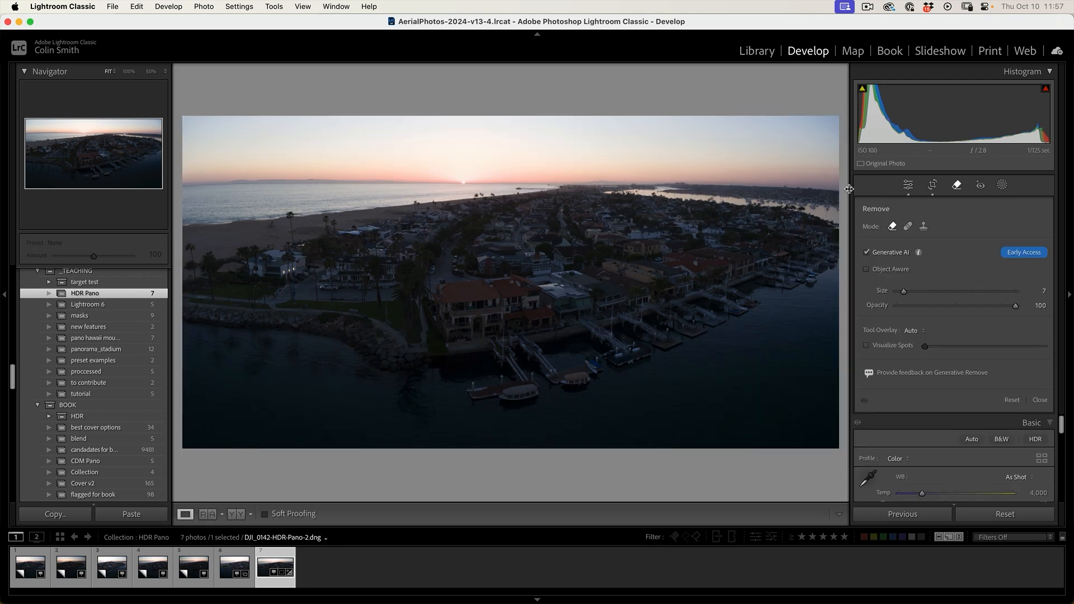
pyautogui.moveTo(813, 216)
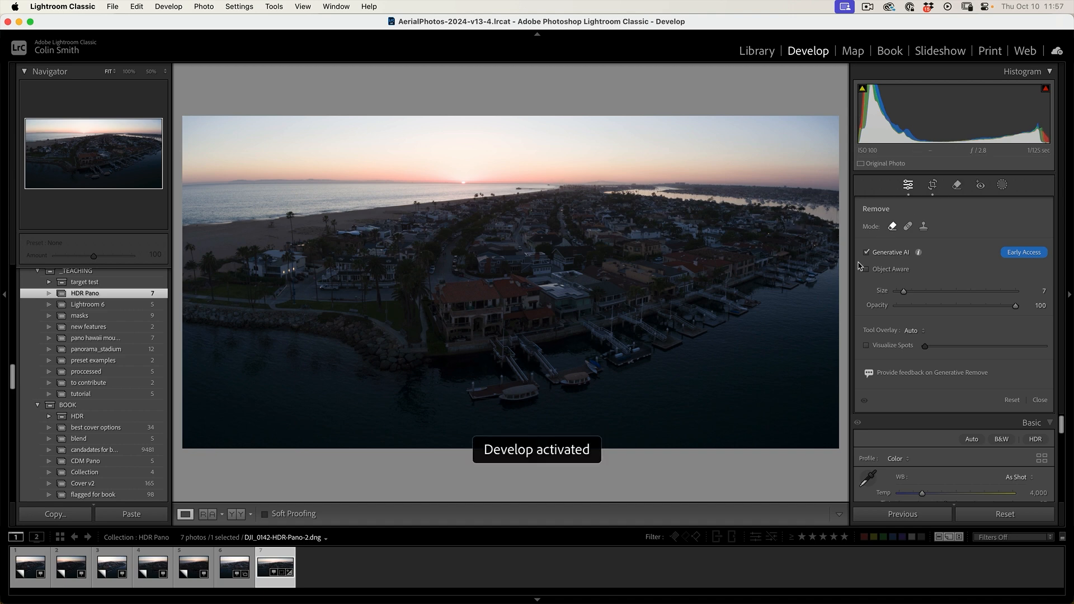
pyautogui.click(908, 185)
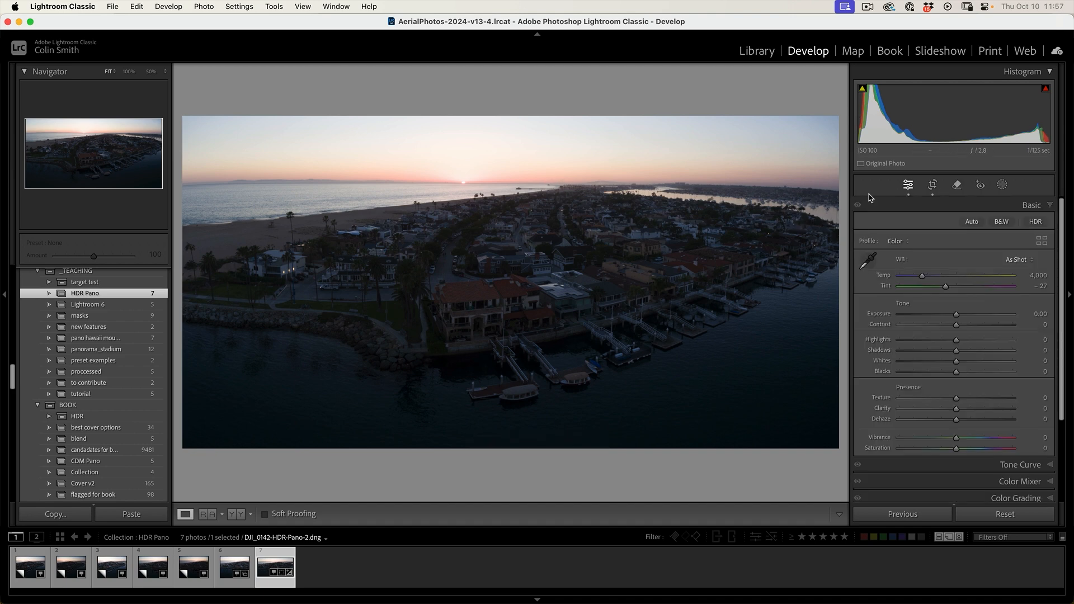
pyautogui.moveTo(642, 267)
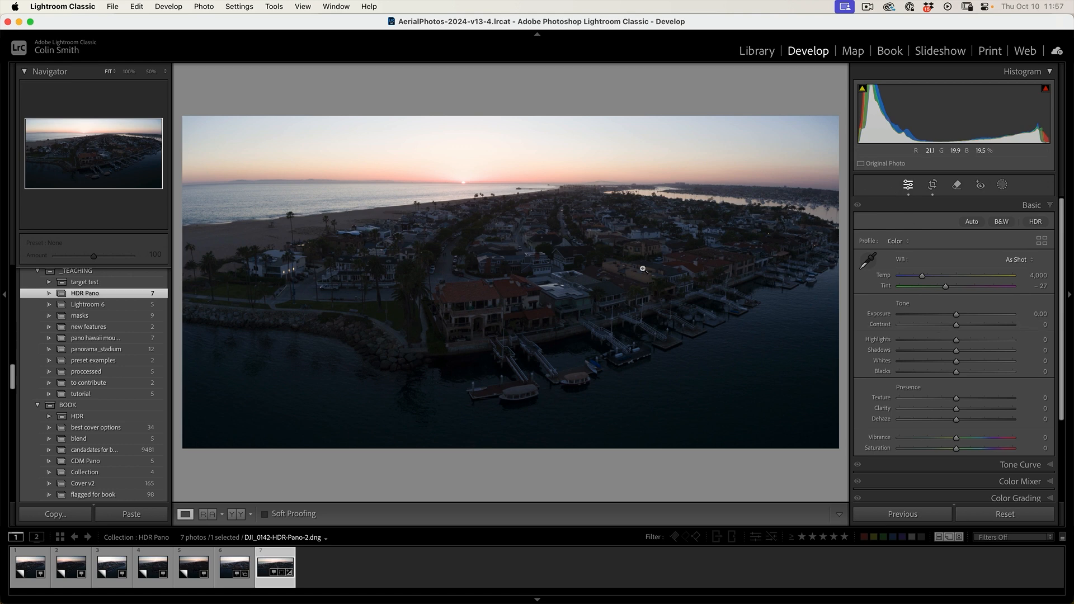
pyautogui.moveTo(536, 213)
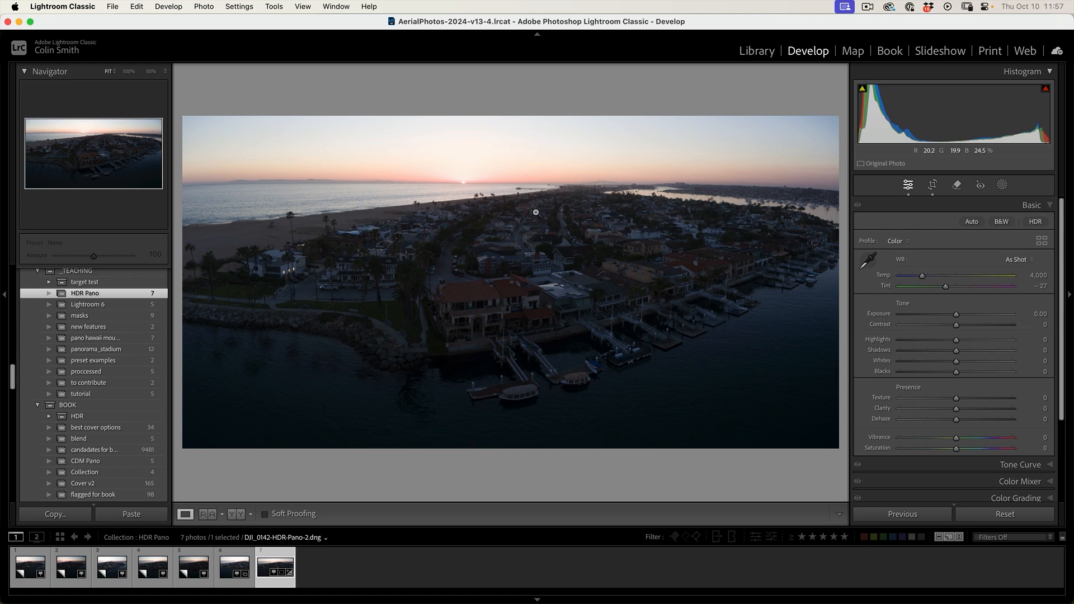
pyautogui.moveTo(225, 178)
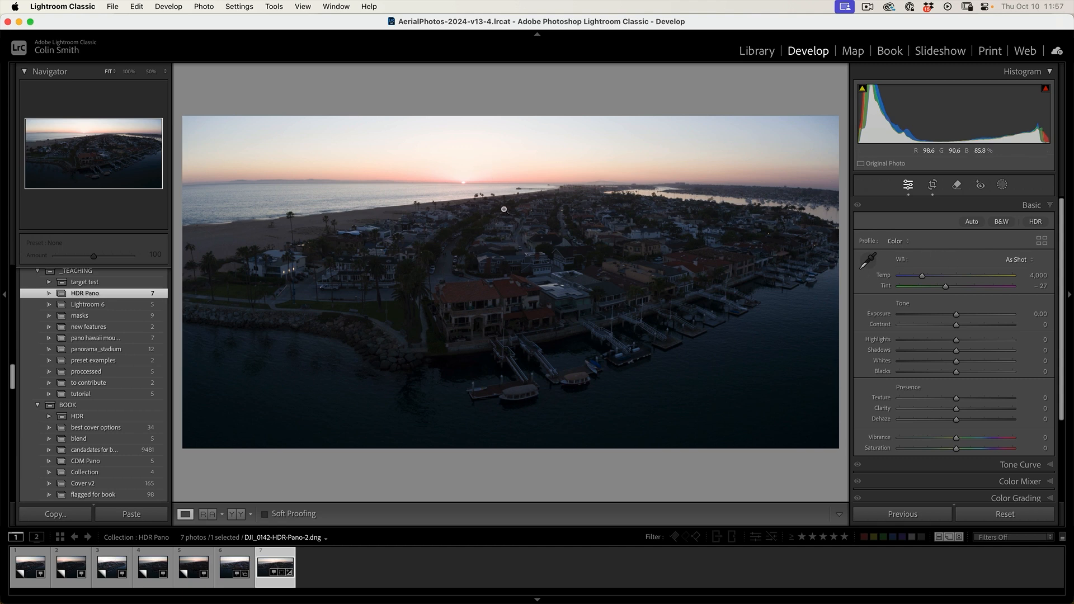
pyautogui.moveTo(555, 203)
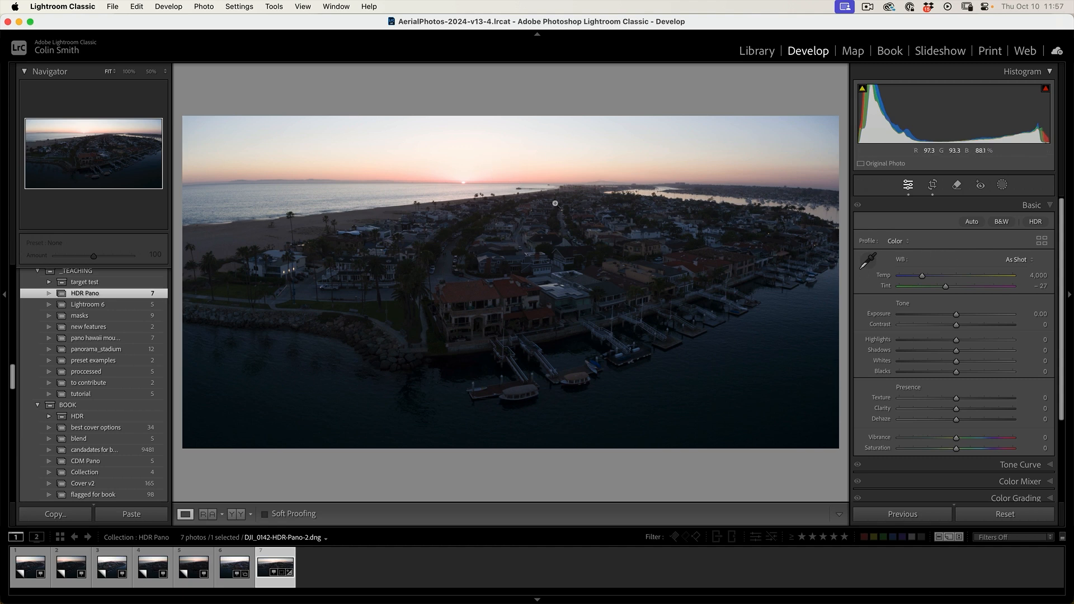
pyautogui.moveTo(598, 305)
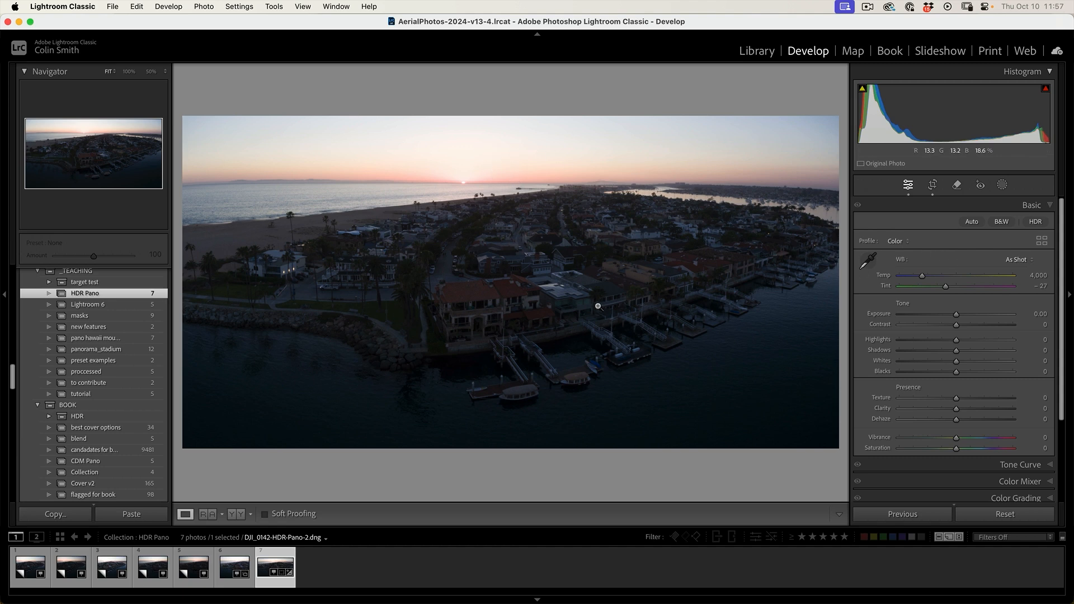
pyautogui.moveTo(456, 181)
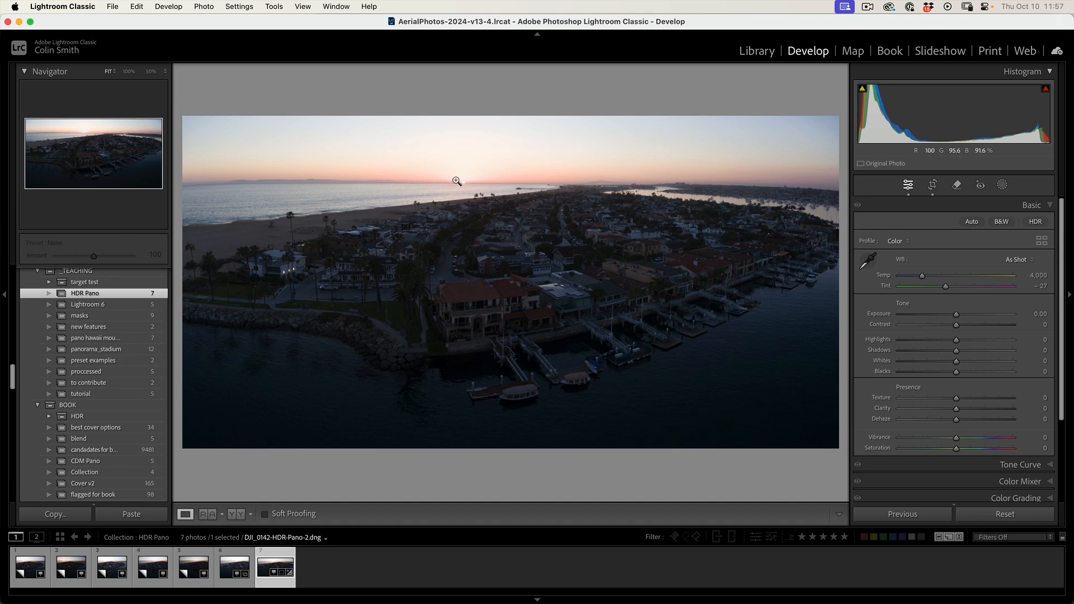
pyautogui.moveTo(450, 253)
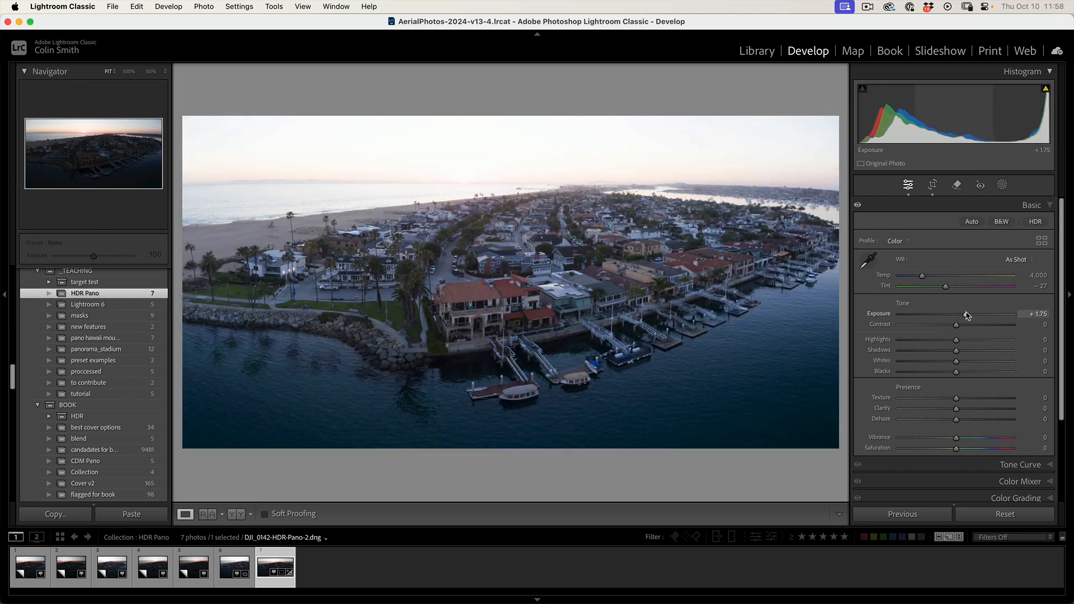
pyautogui.moveTo(537, 351)
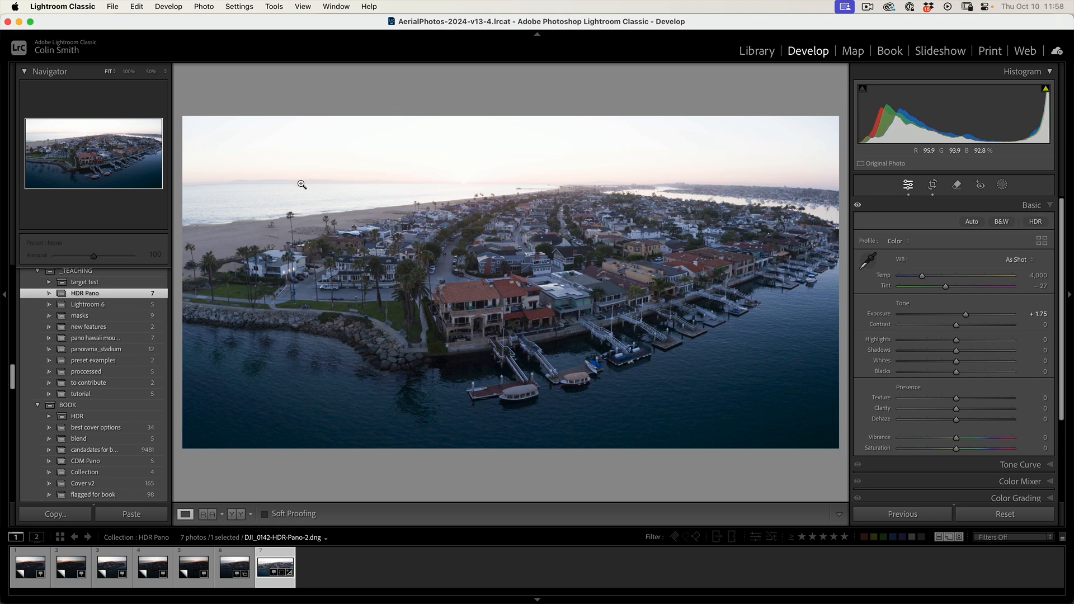
pyautogui.moveTo(594, 257)
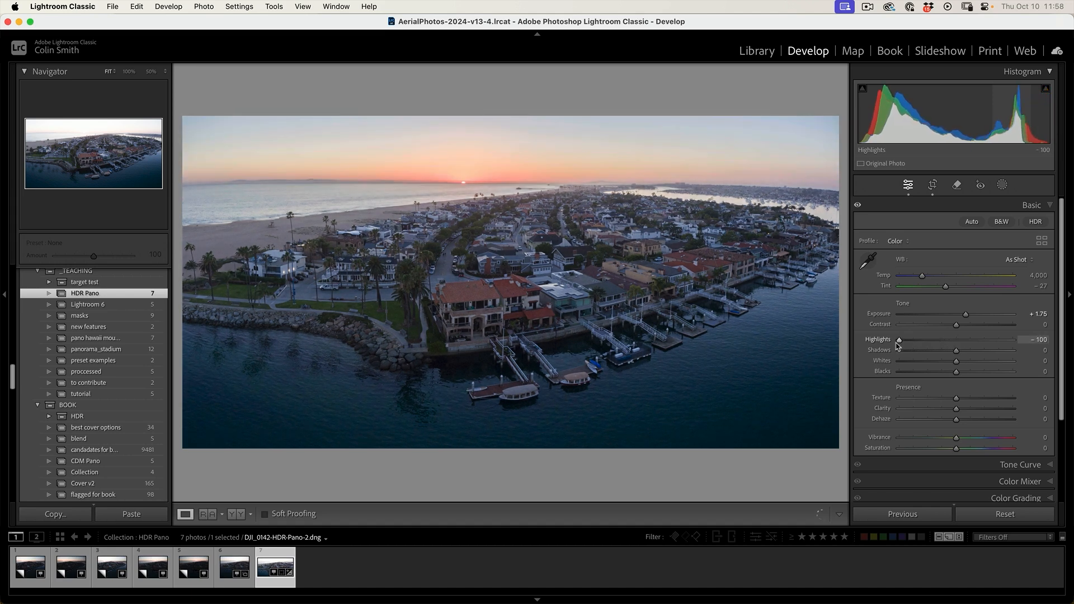
pyautogui.moveTo(554, 180)
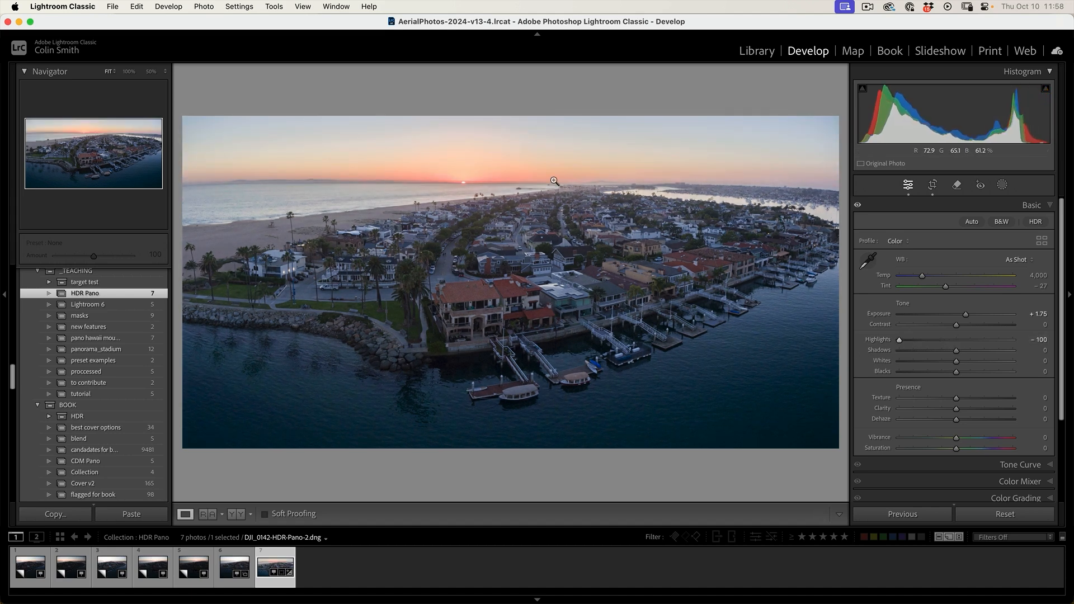
pyautogui.moveTo(559, 212)
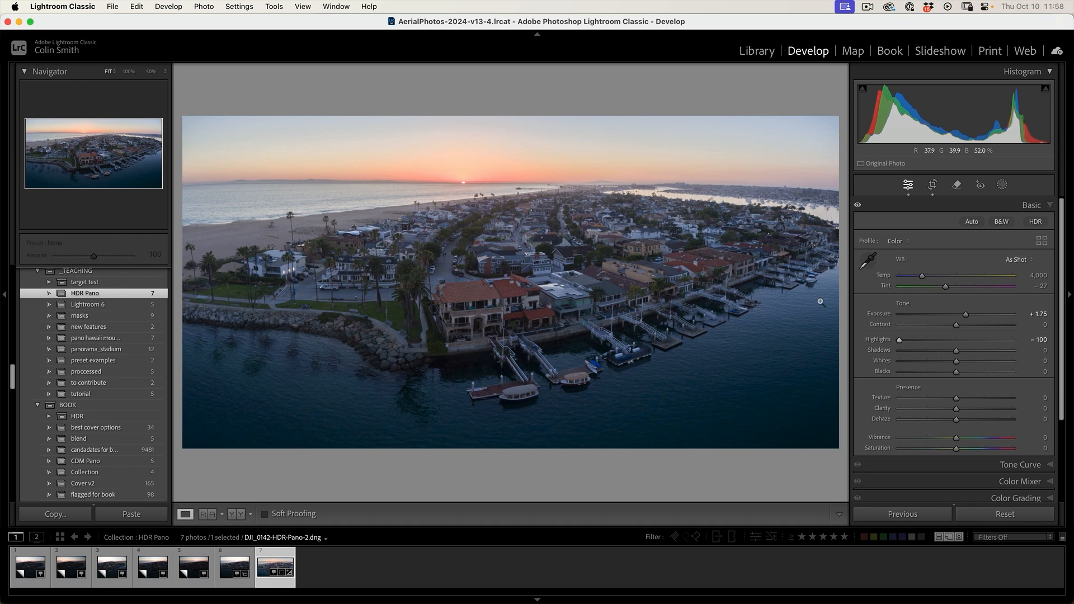
pyautogui.moveTo(419, 170)
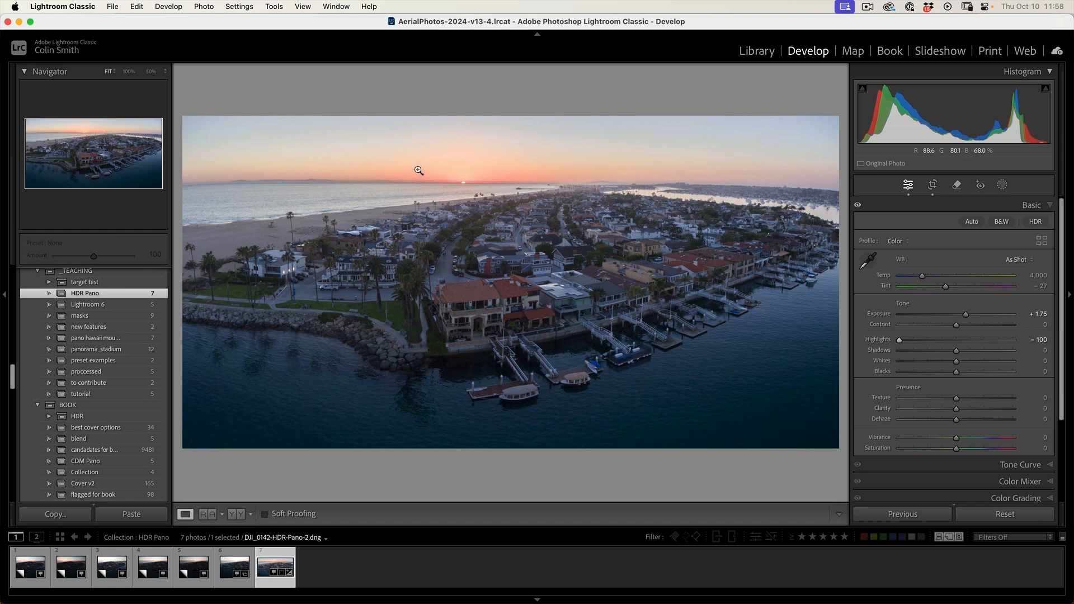
pyautogui.moveTo(575, 181)
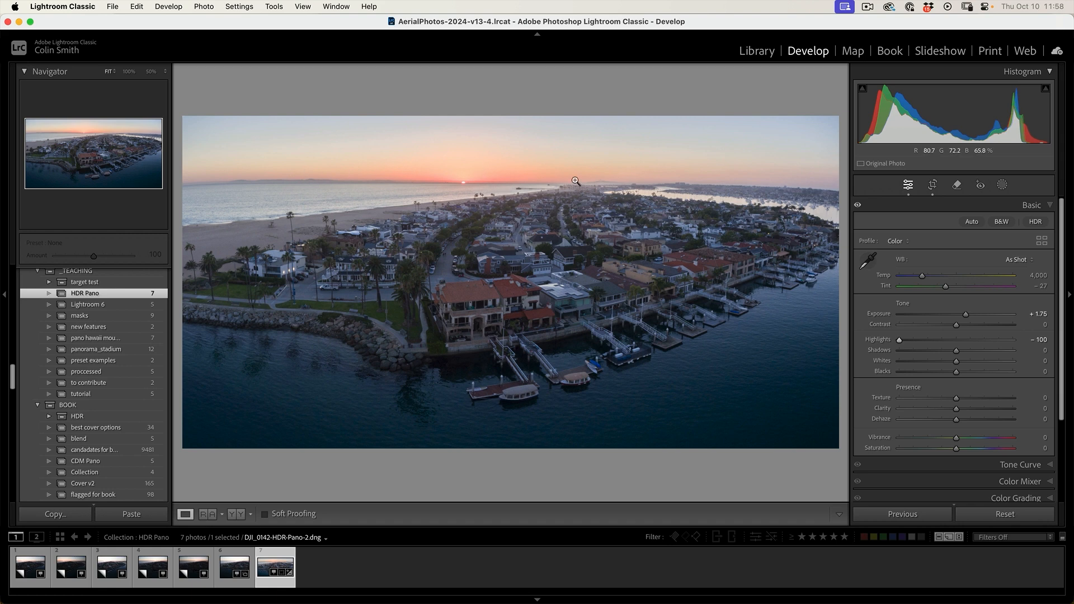
pyautogui.moveTo(660, 305)
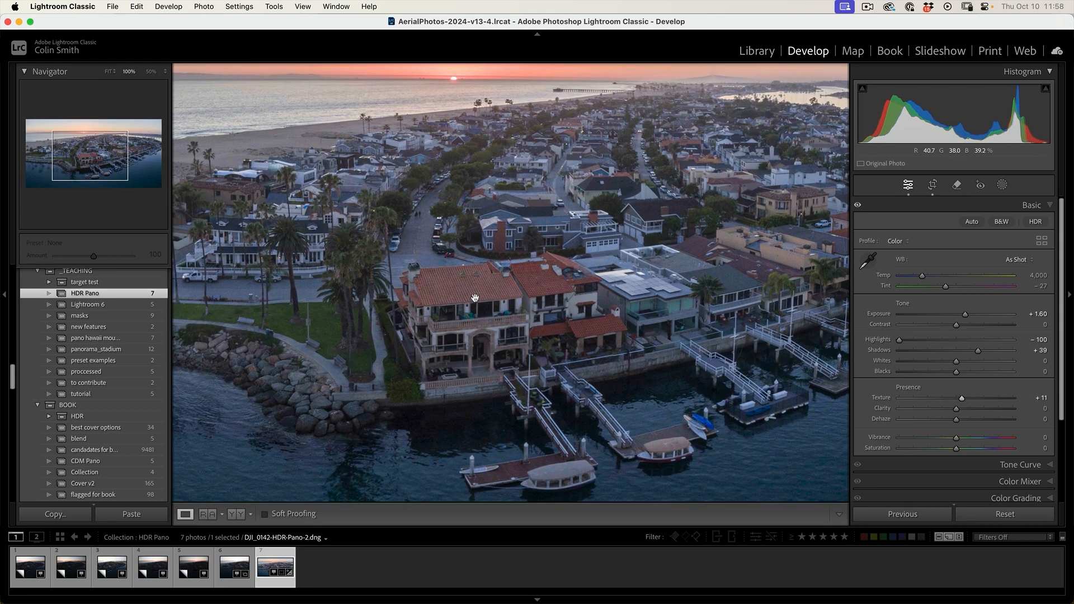
pyautogui.moveTo(963, 401)
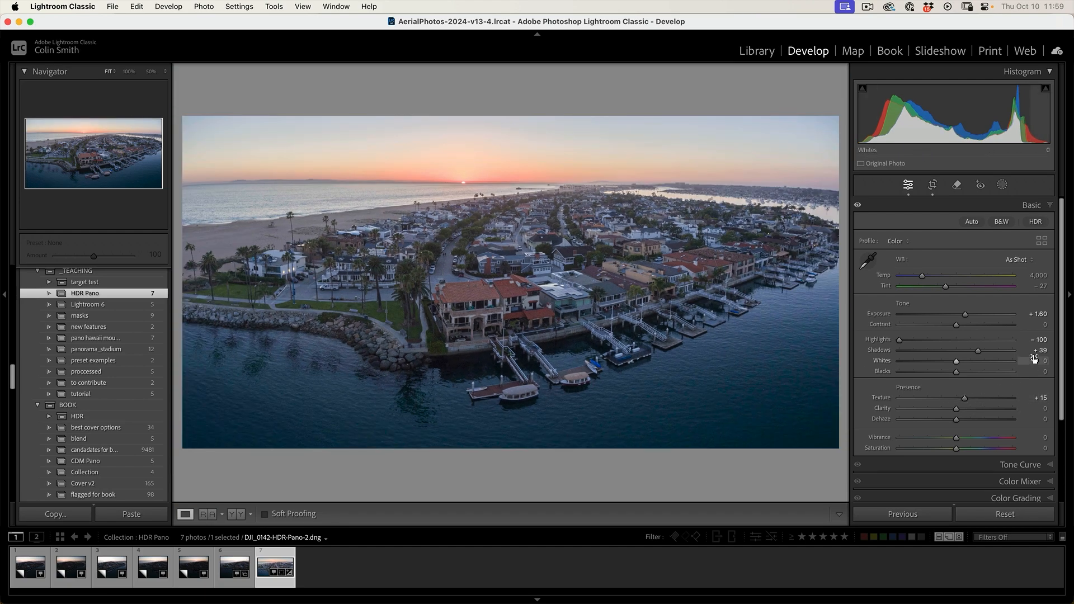
# Set Sharpening Amount to 38 in the Detail panel, then switch to masking.
pyautogui.scroll(-3)
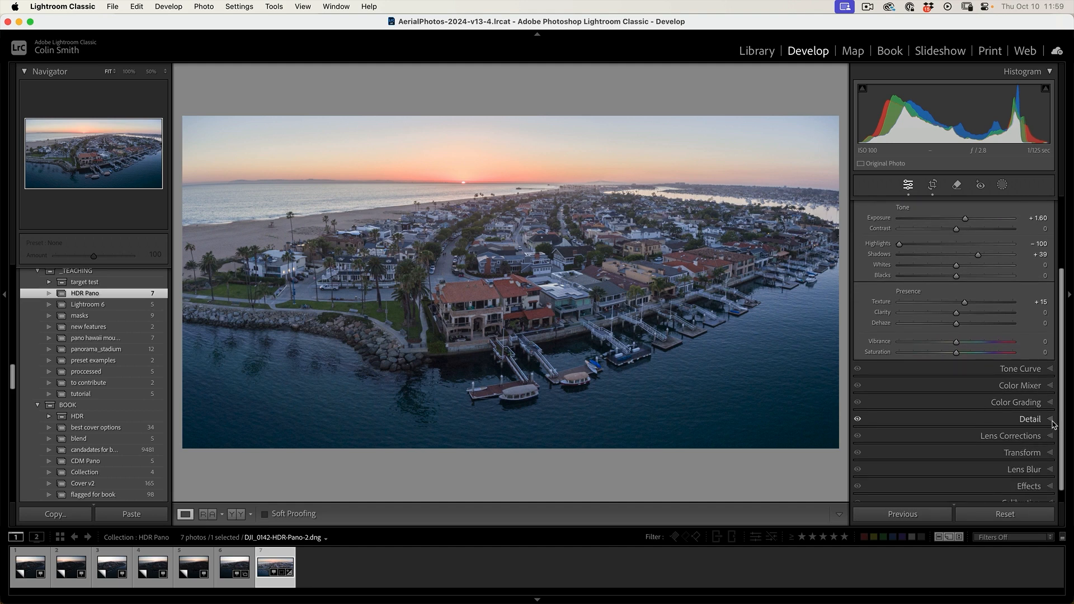
pyautogui.click(1028, 419)
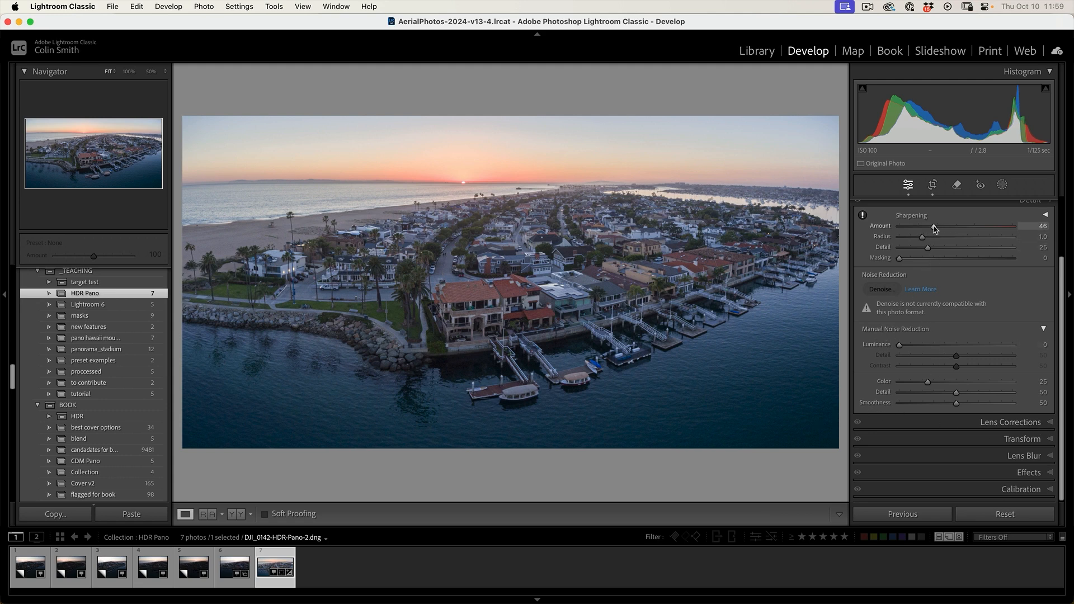
pyautogui.moveTo(954, 226); pyautogui.dragTo(929, 226)
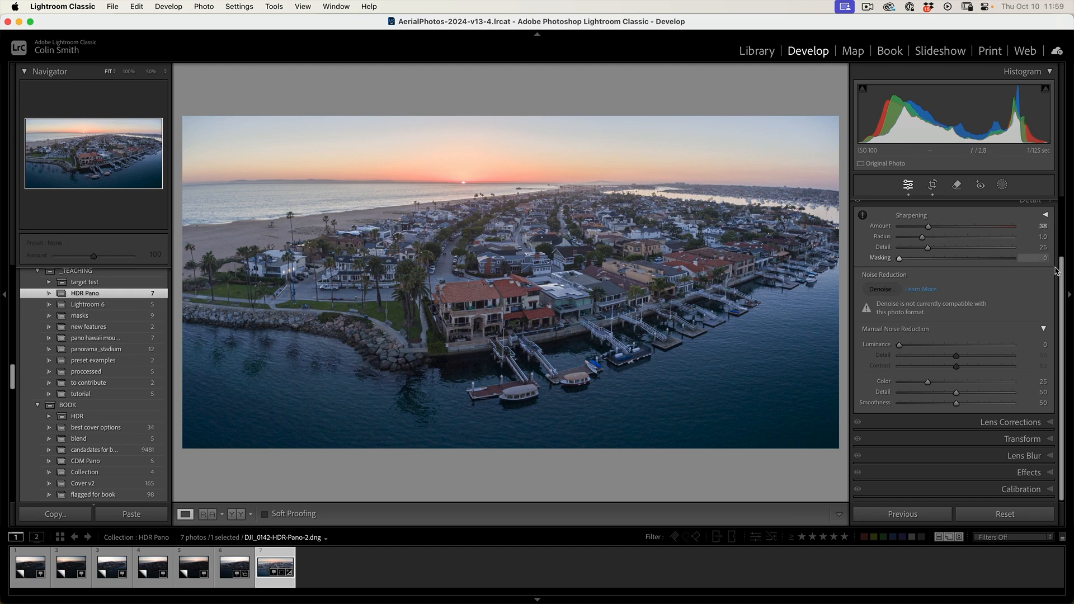
pyautogui.scroll(3)
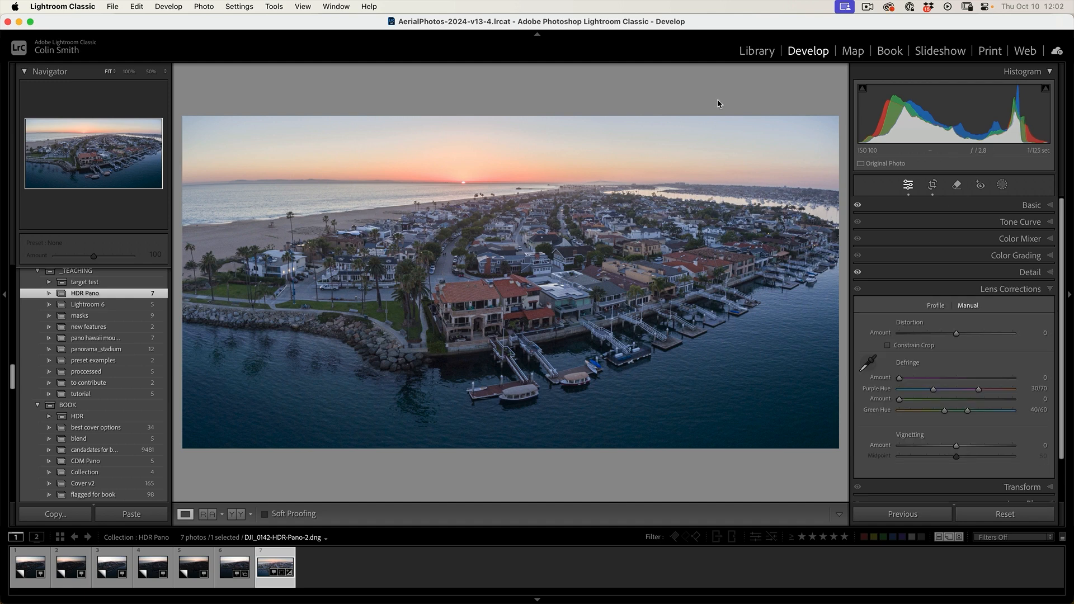
pyautogui.moveTo(709, 119)
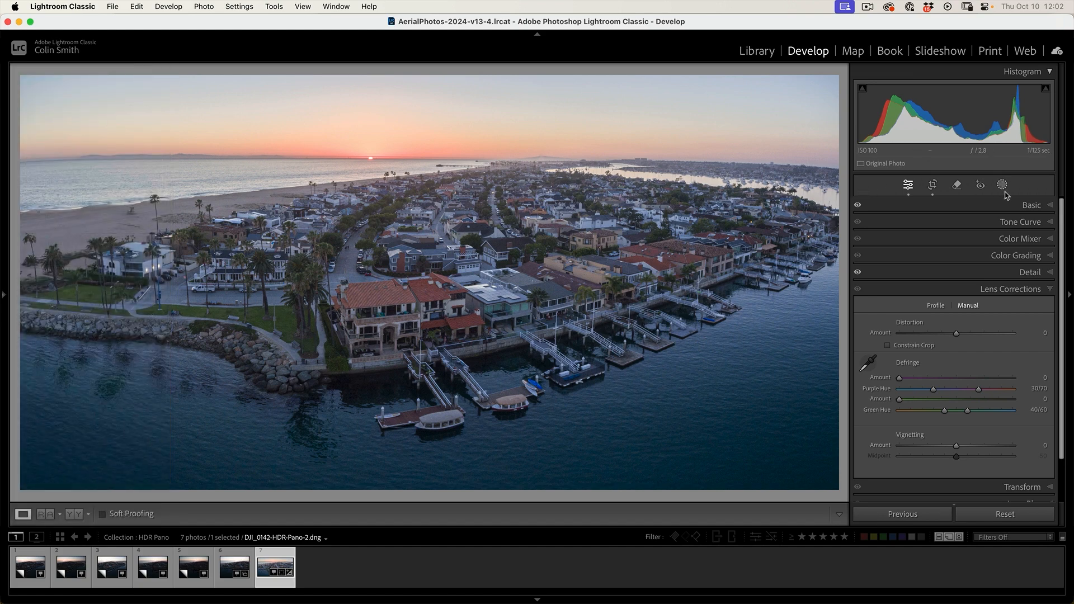
pyautogui.click(1002, 184)
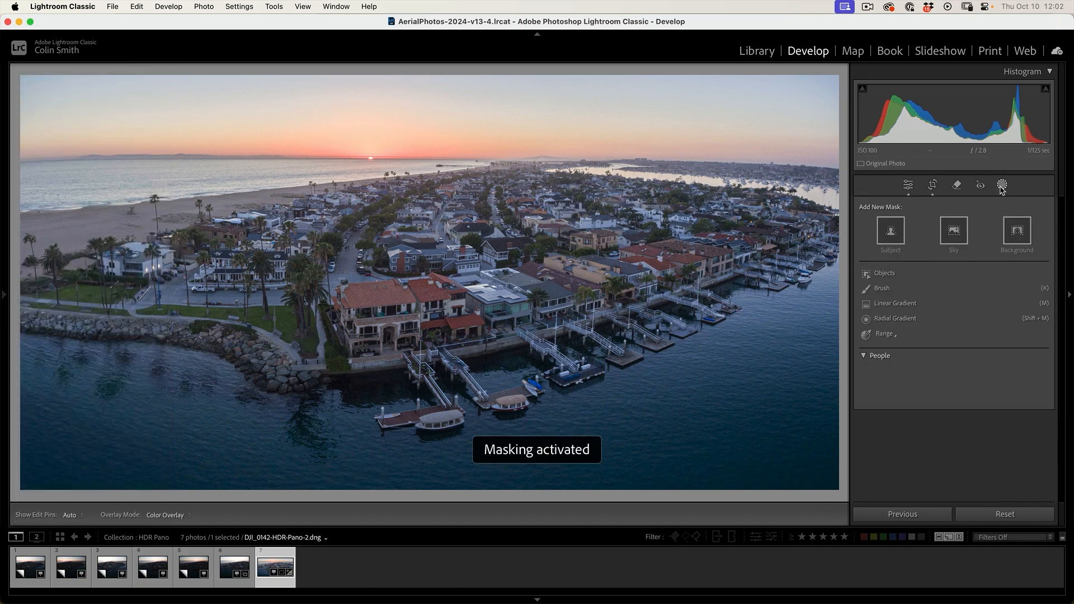
# Start a new Brush mask on the merged panorama.
pyautogui.click(880, 288)
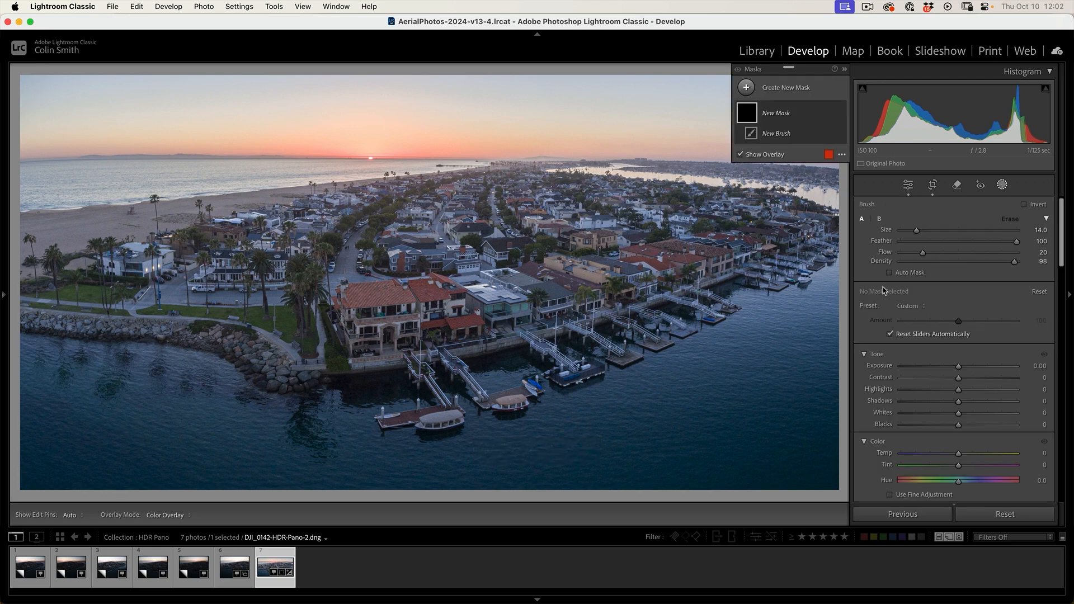
pyautogui.moveTo(868, 258)
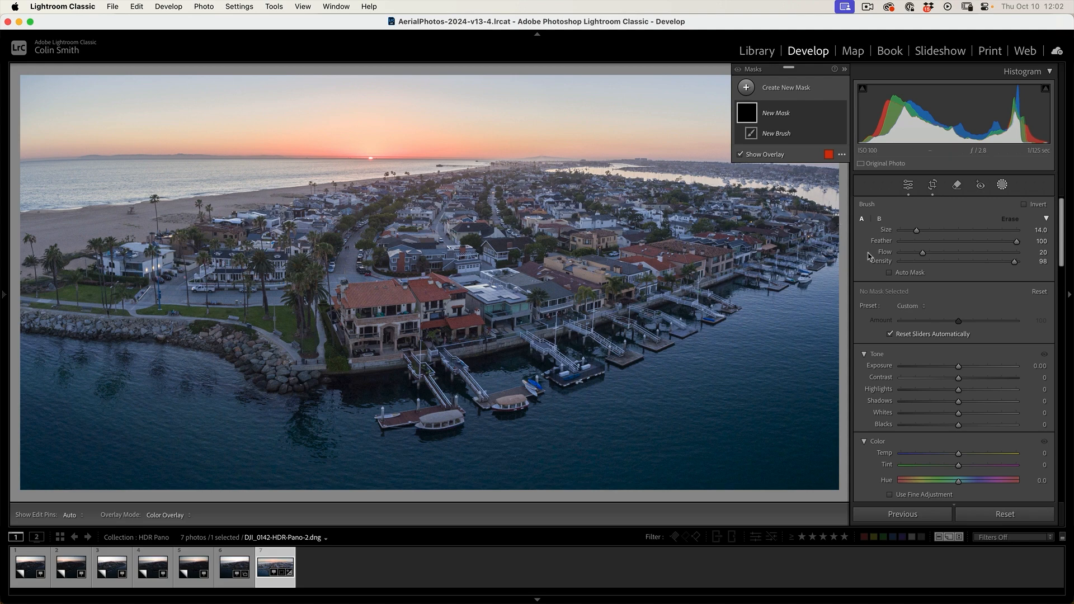
pyautogui.moveTo(917, 242)
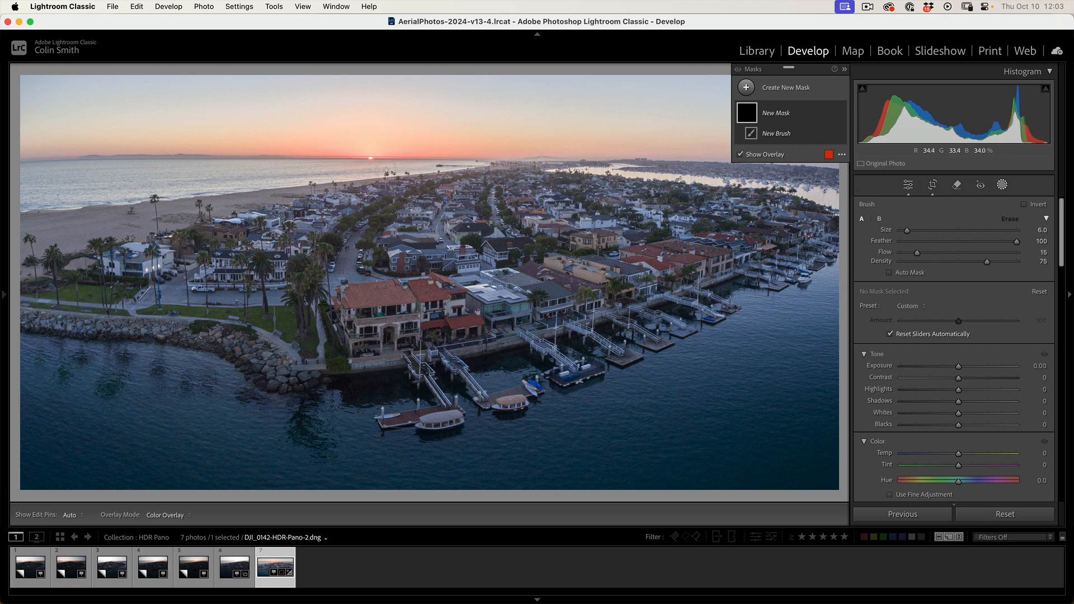
pyautogui.moveTo(368, 115)
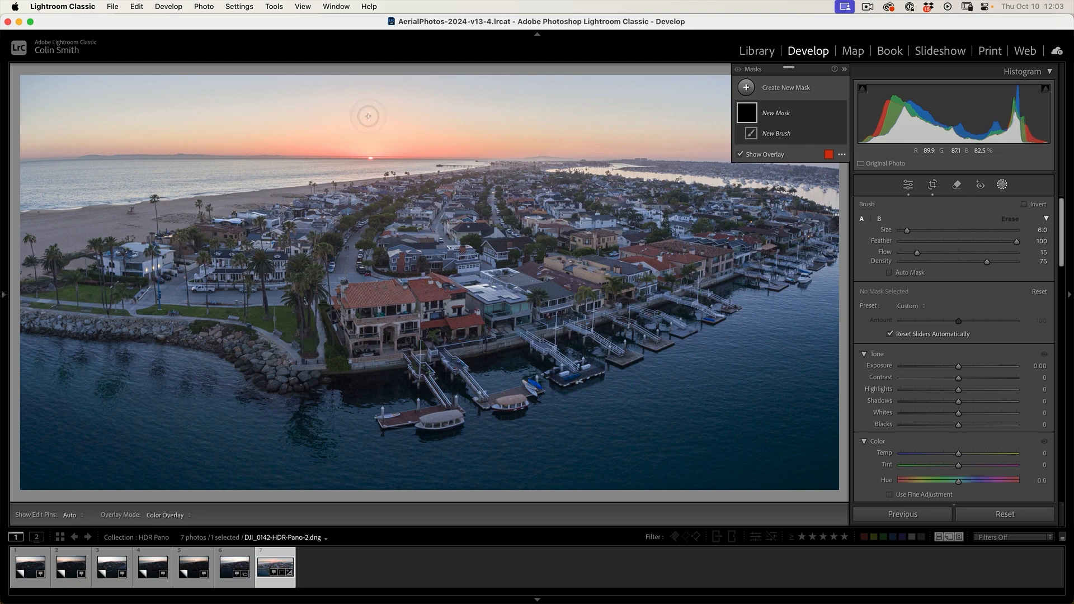
pyautogui.moveTo(262, 275)
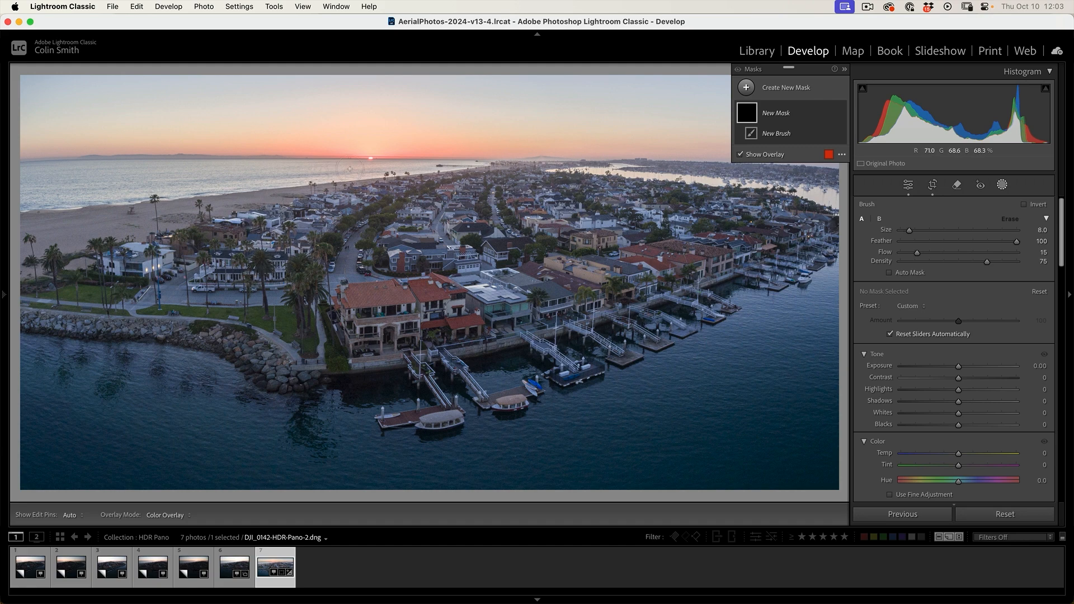
pyautogui.moveTo(380, 152)
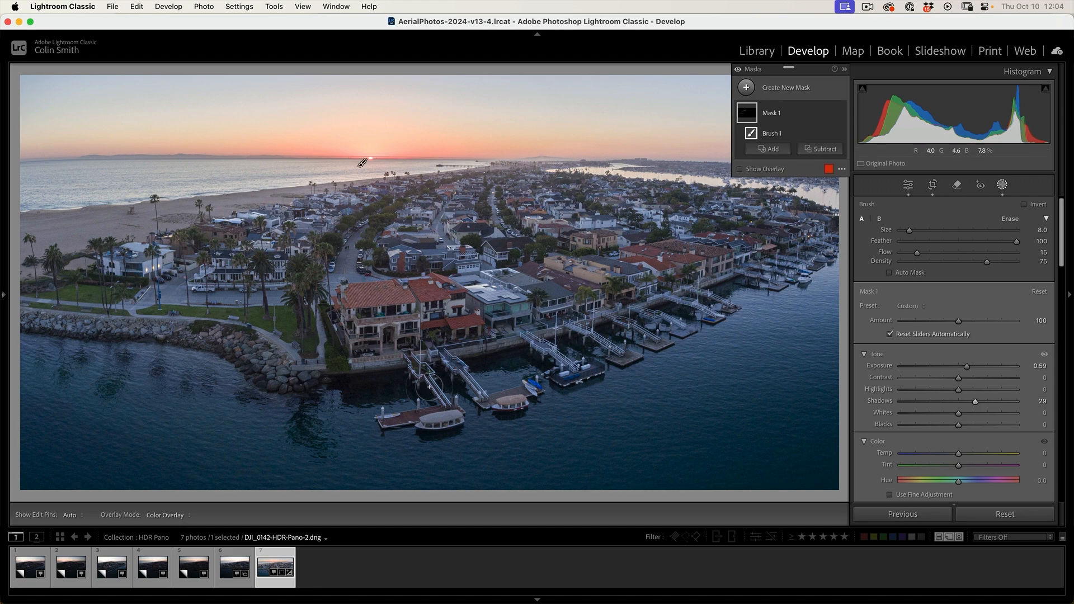
pyautogui.moveTo(293, 359)
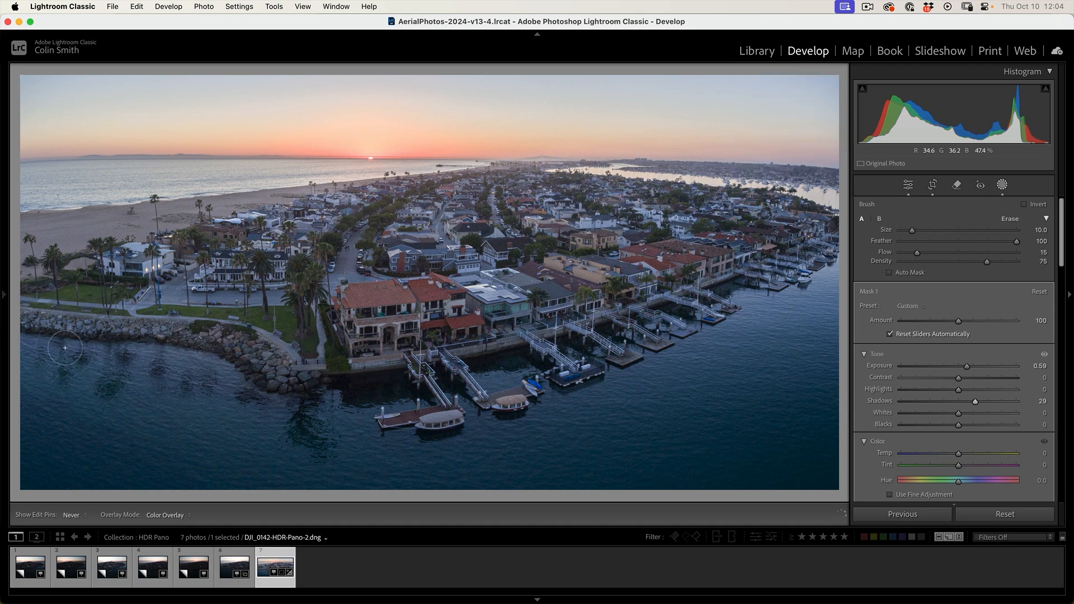
pyautogui.moveTo(172, 368)
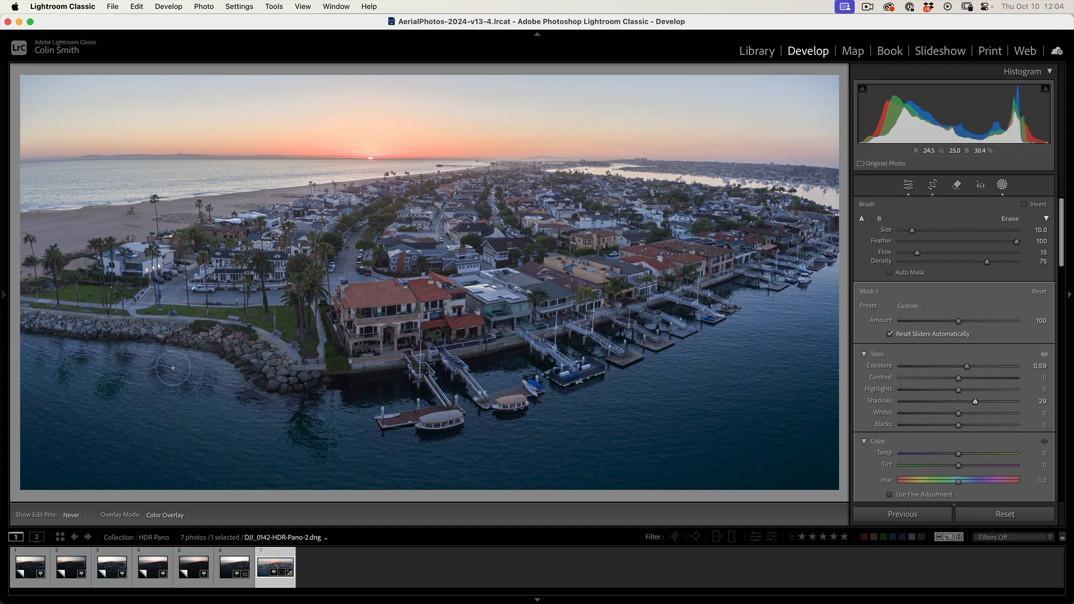
pyautogui.moveTo(287, 382)
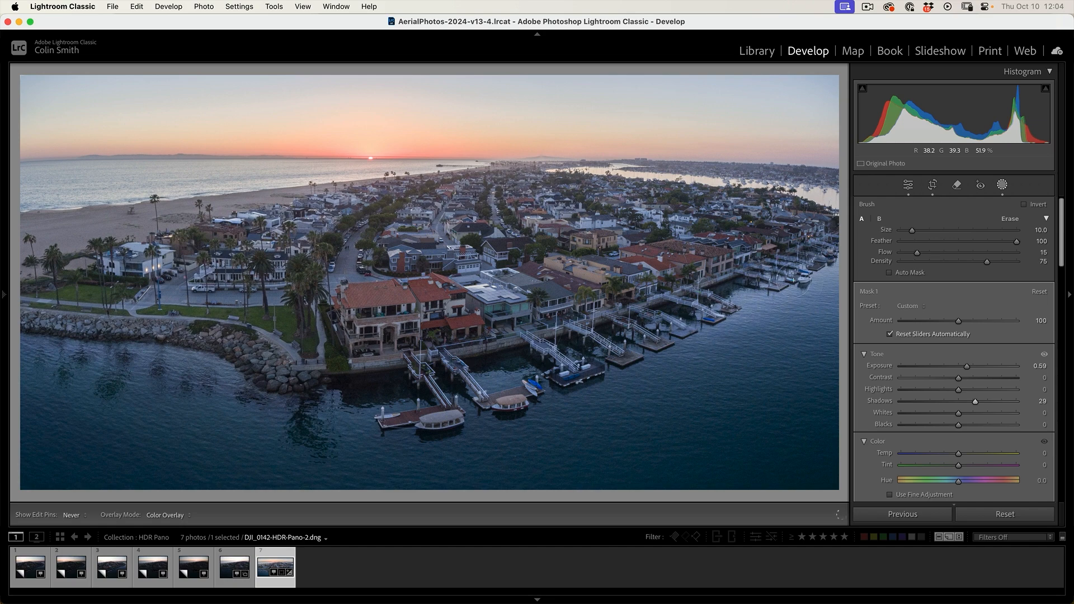
pyautogui.moveTo(338, 396)
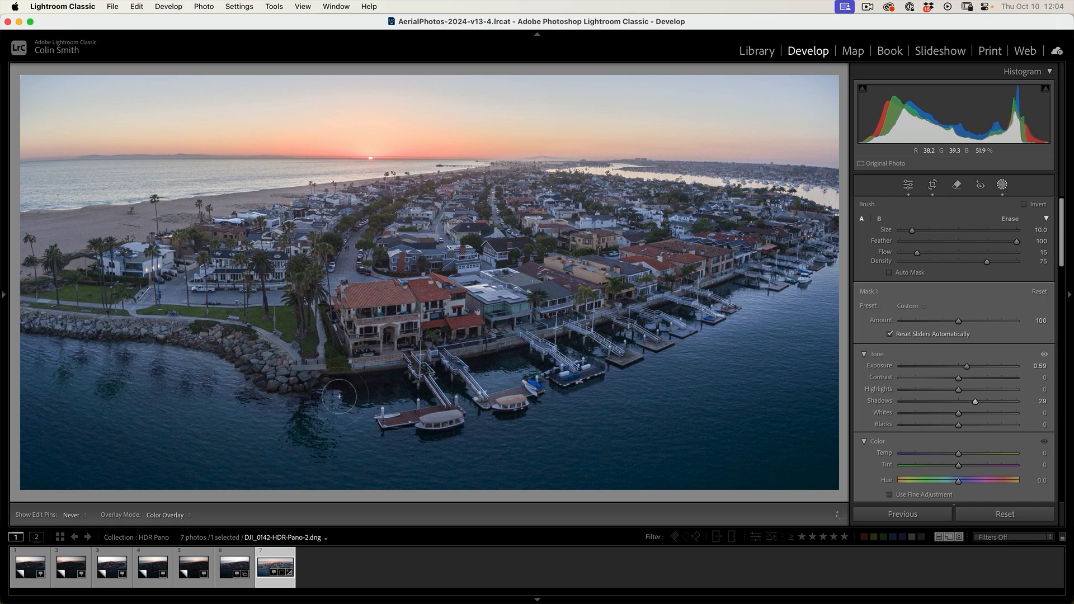
pyautogui.moveTo(92, 387)
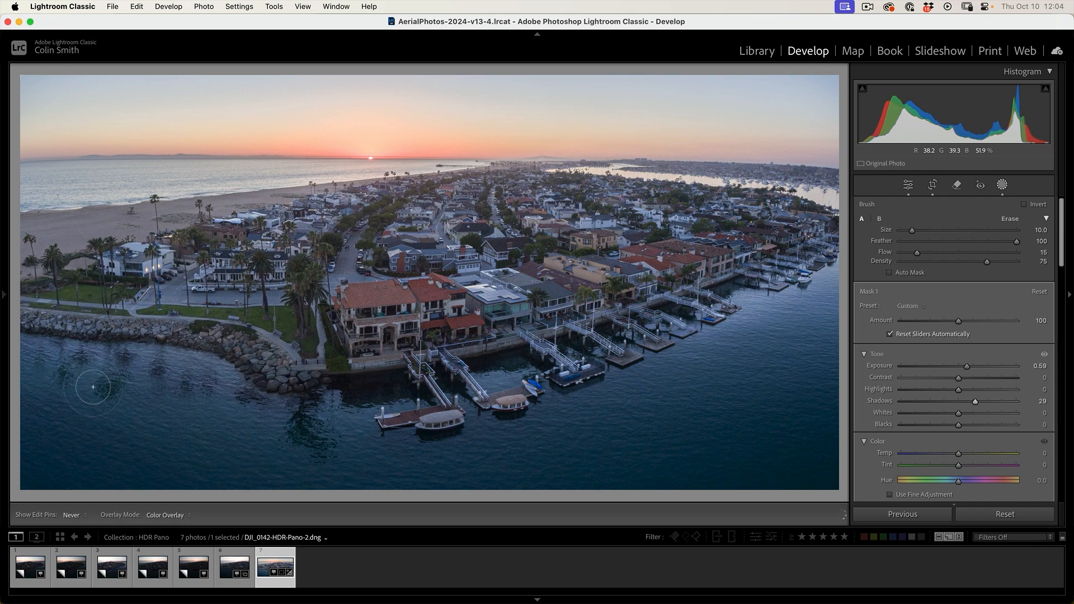
pyautogui.moveTo(583, 414)
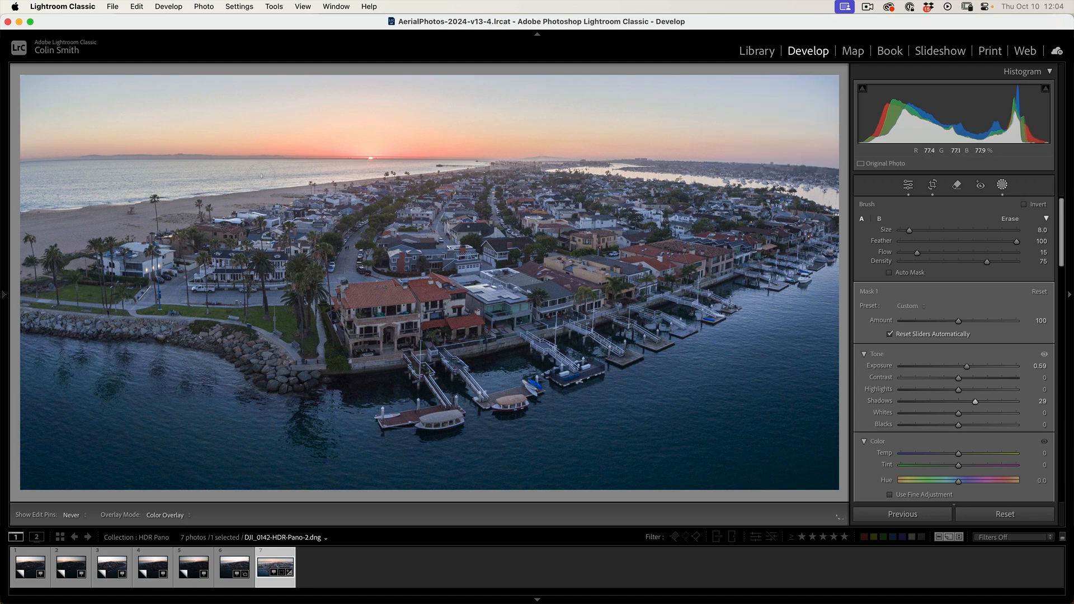
pyautogui.moveTo(352, 164)
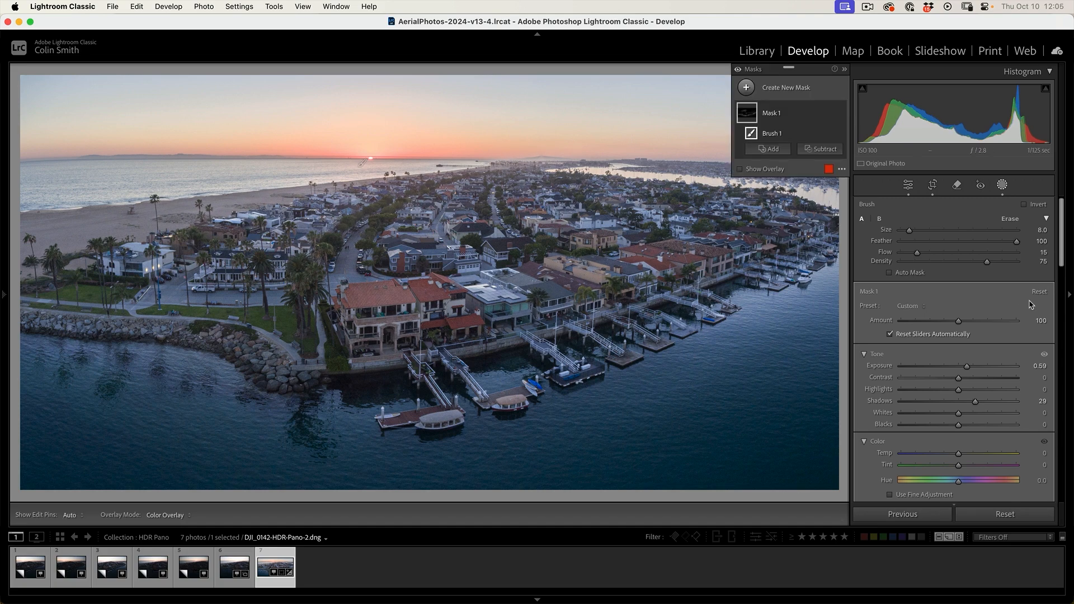
pyautogui.moveTo(841, 114)
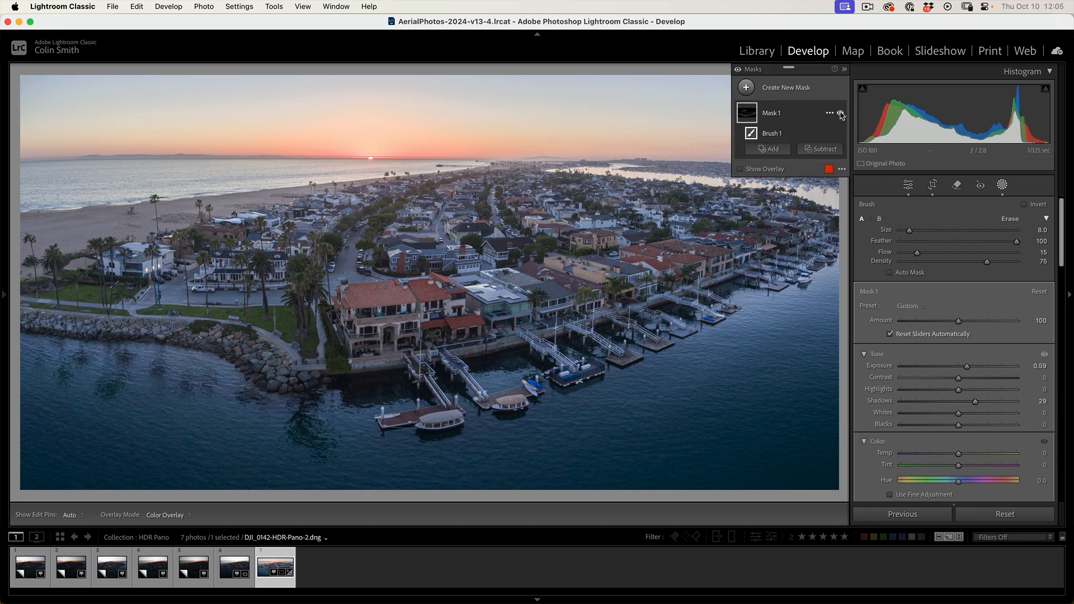
# Add a second Brush mask via Create New Mask for a darkening adjustment.
pyautogui.click(840, 113)
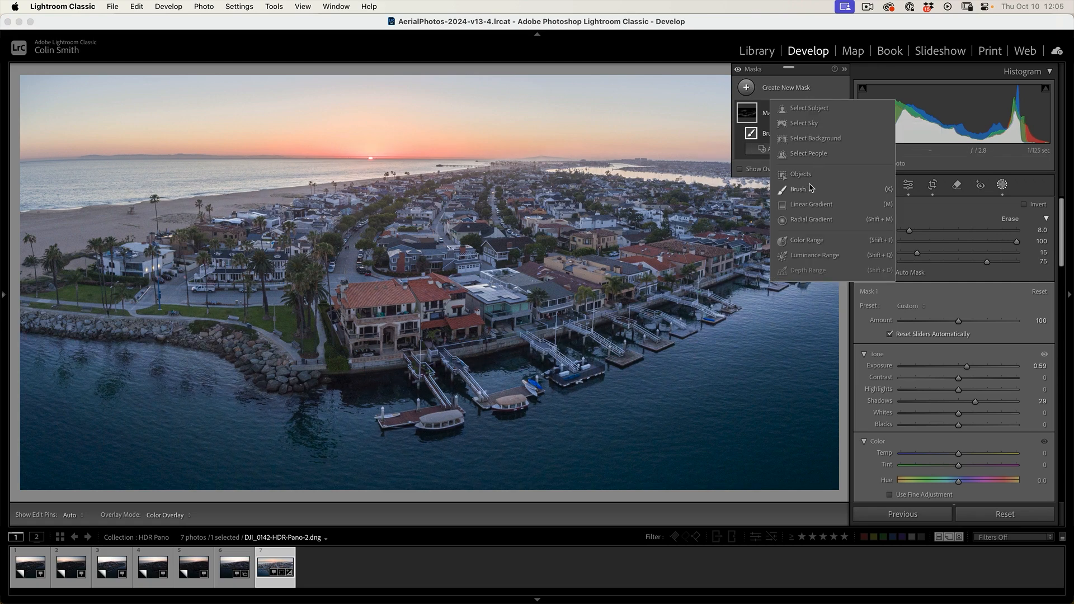
pyautogui.click(799, 189)
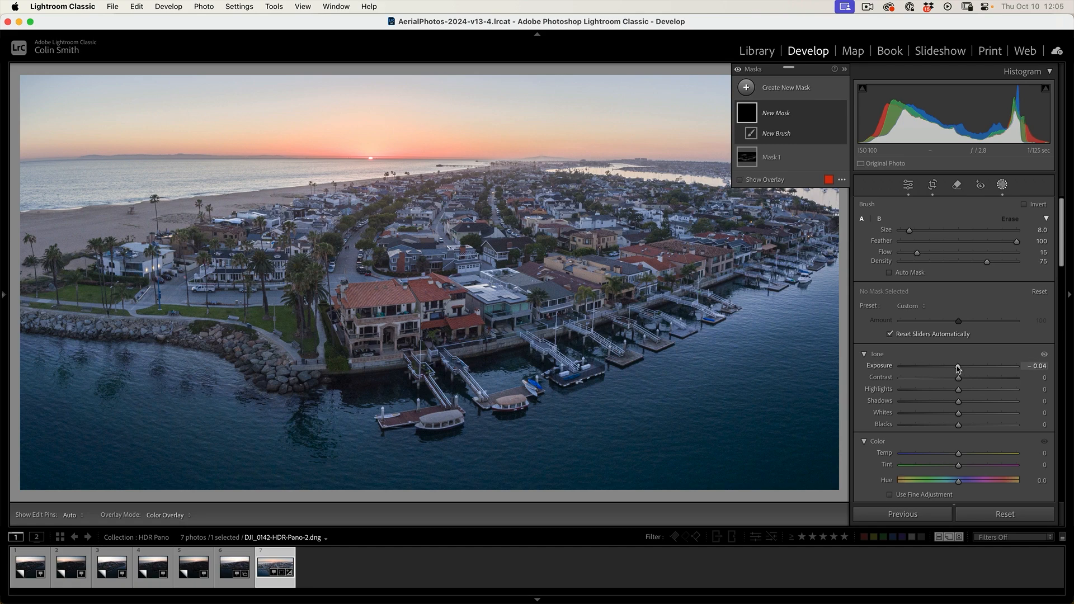
pyautogui.moveTo(958, 371)
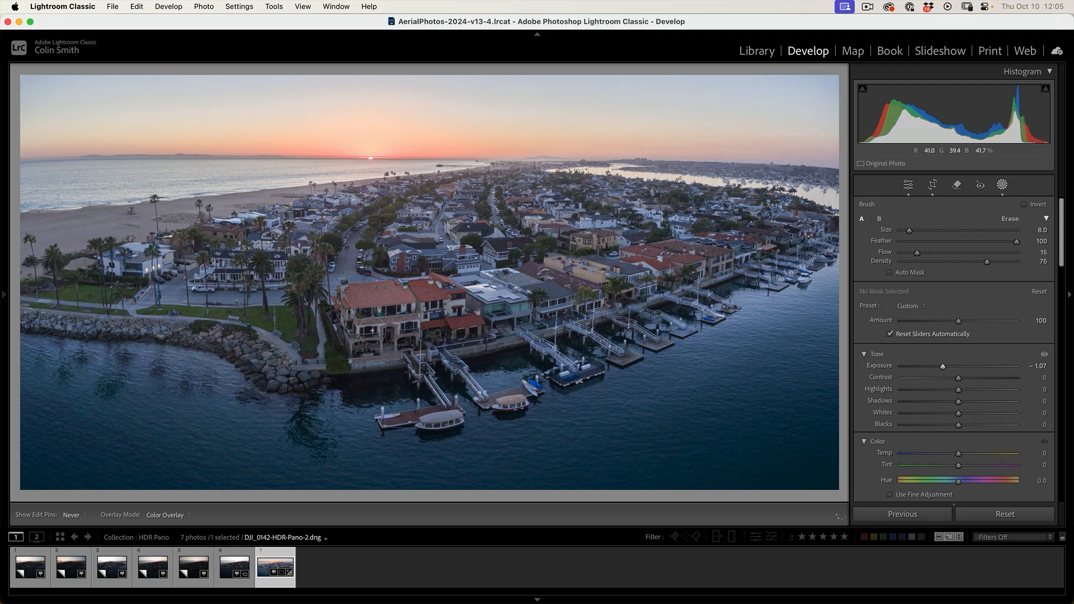
pyautogui.moveTo(676, 281)
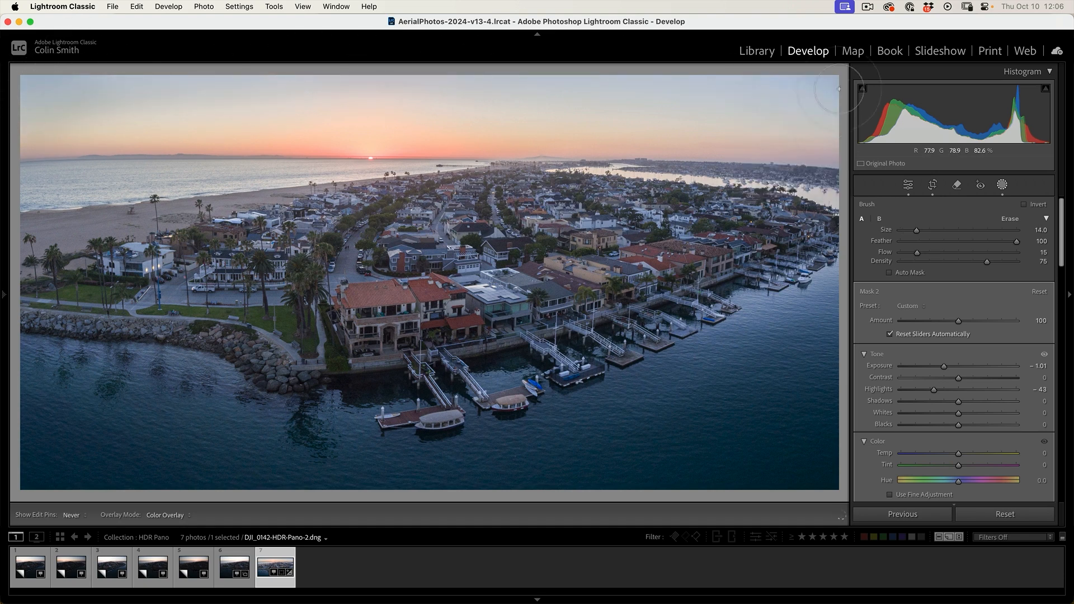
# Paint Mask 2 across the upper right of the sky to burn it down.
pyautogui.click(908, 178)
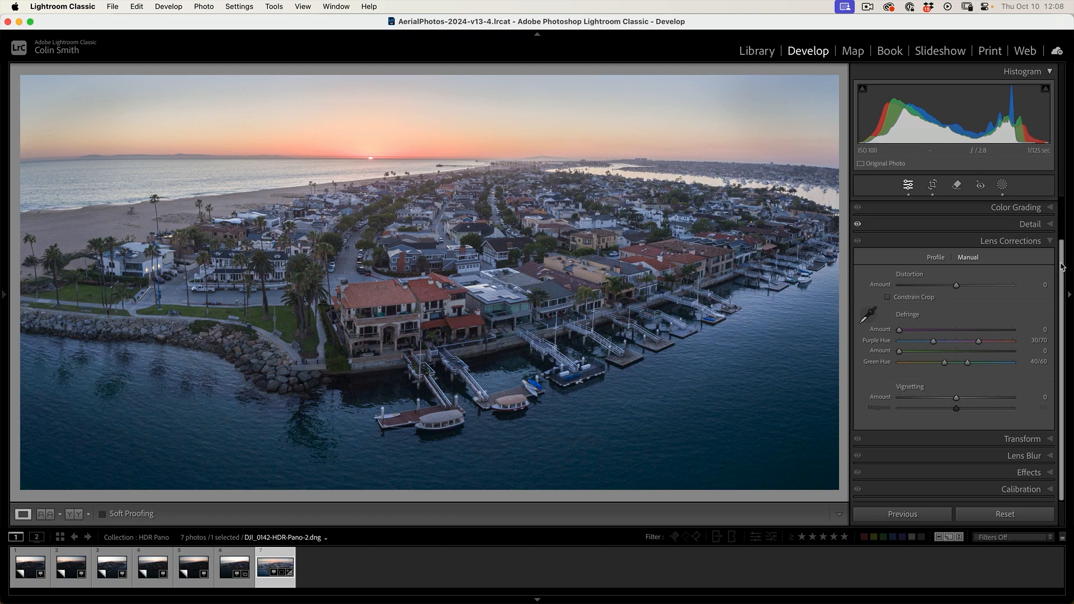
# Return to the Basic panel for Temp 4,647, Exposure +1.85 and Contrast +20.
pyautogui.scroll(3)
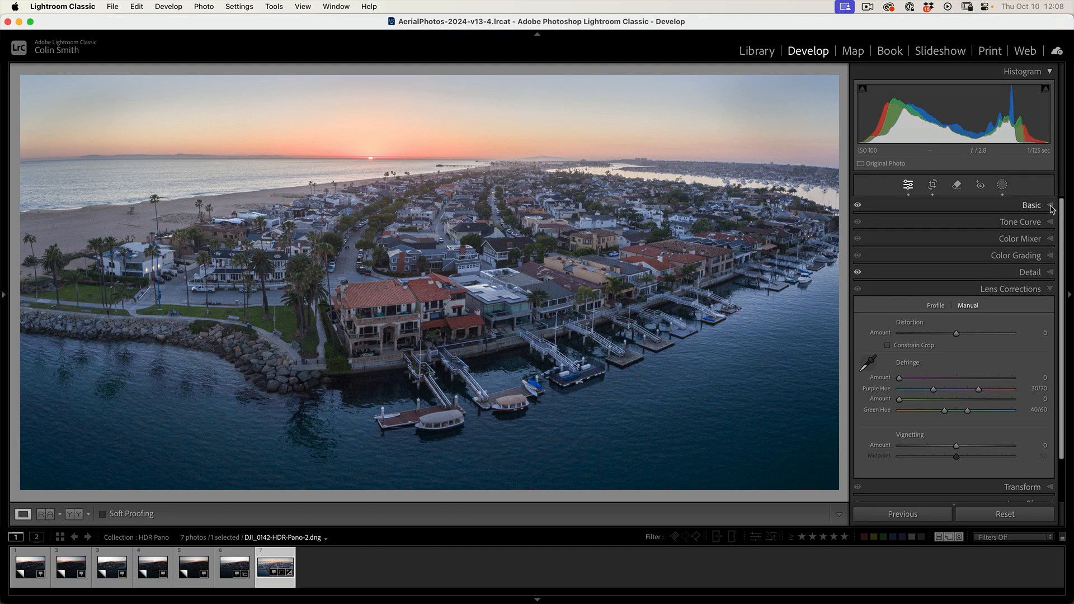
pyautogui.click(1031, 204)
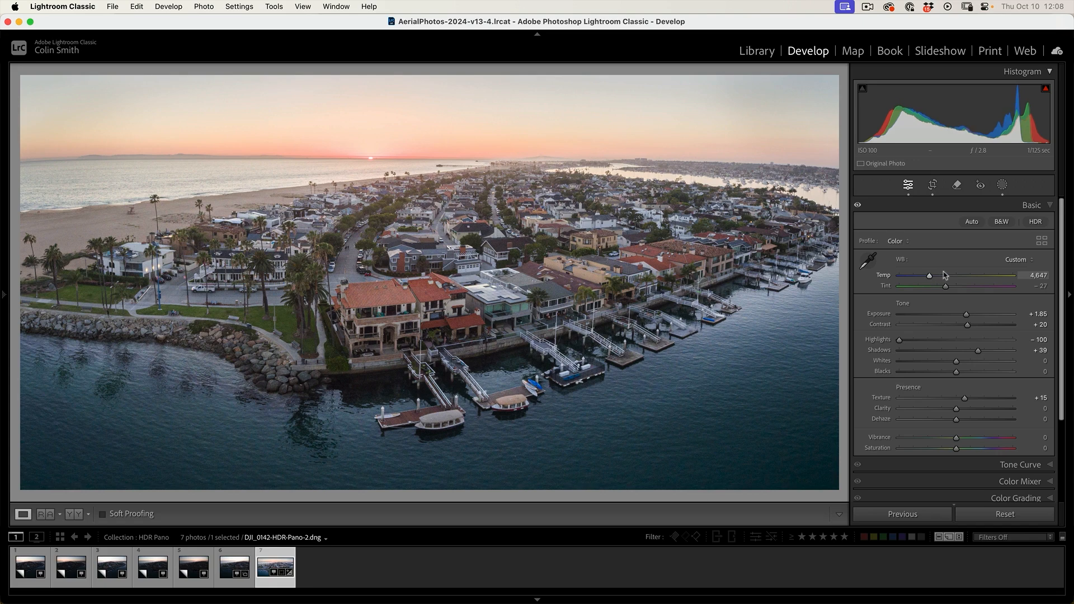
pyautogui.moveTo(954, 268)
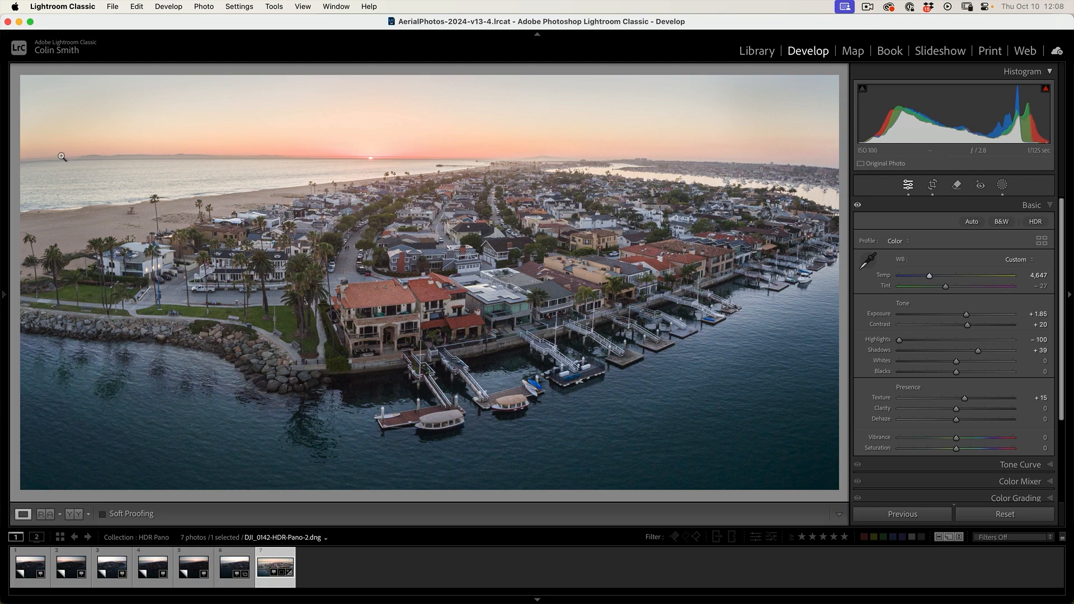
pyautogui.moveTo(716, 165)
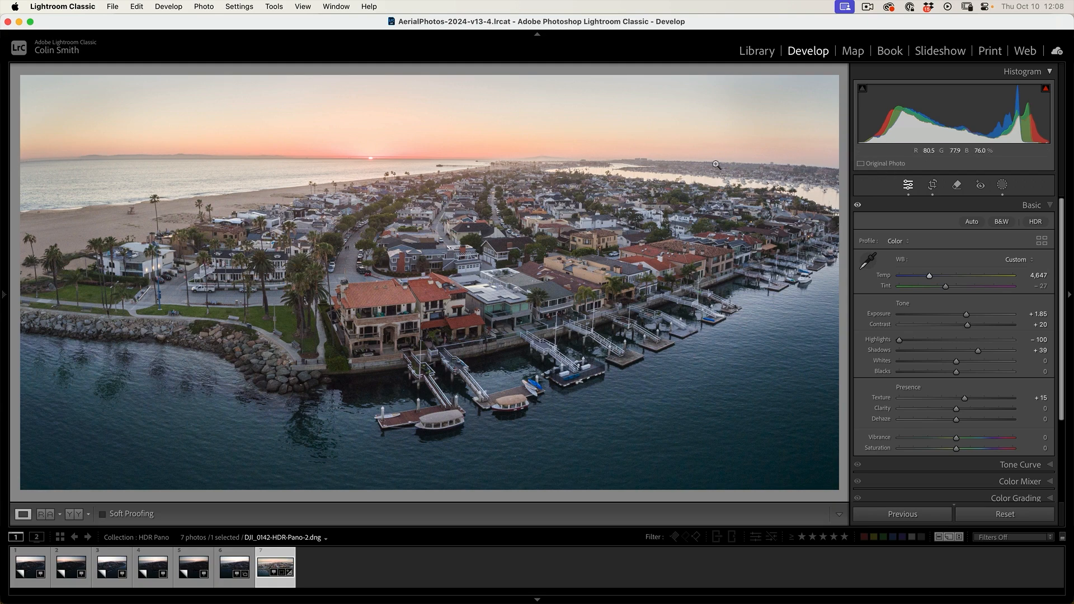